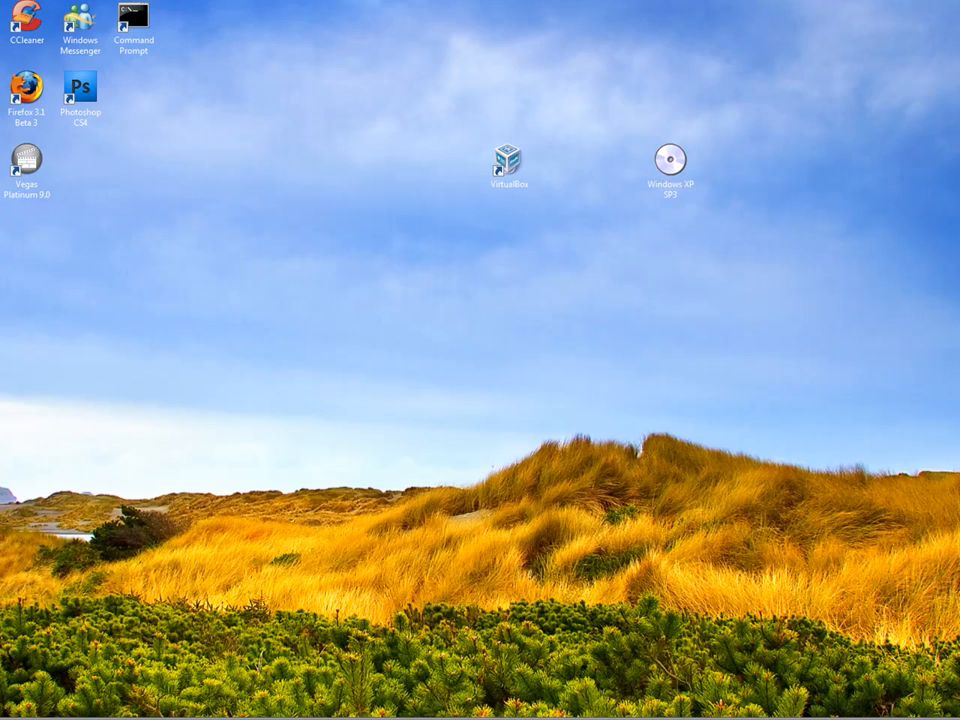
mouse_move(712, 252)
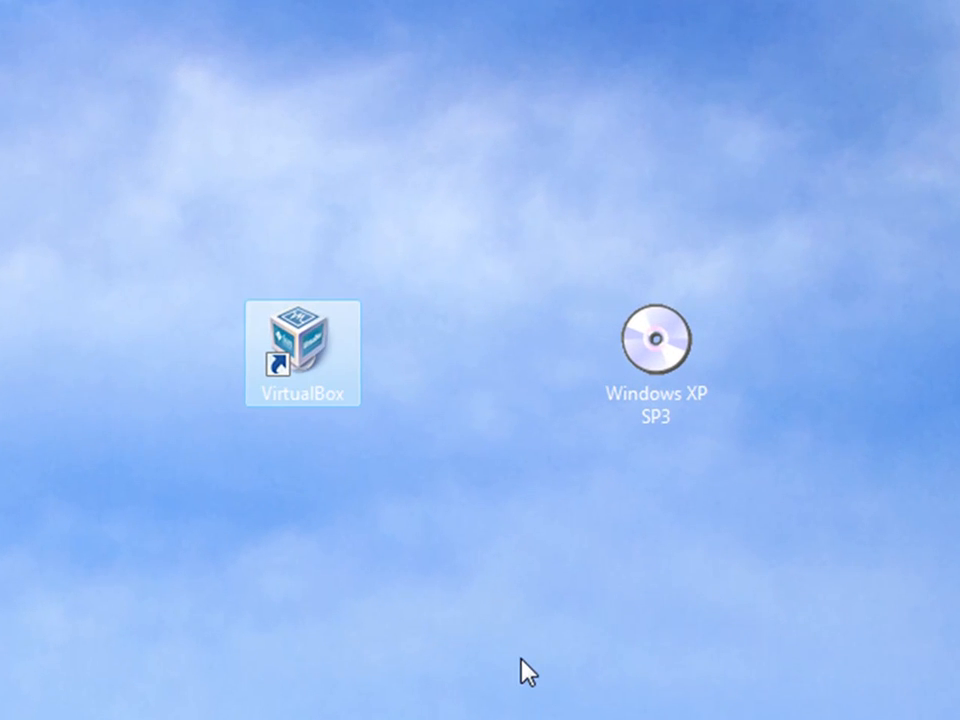
mouse_move(530, 660)
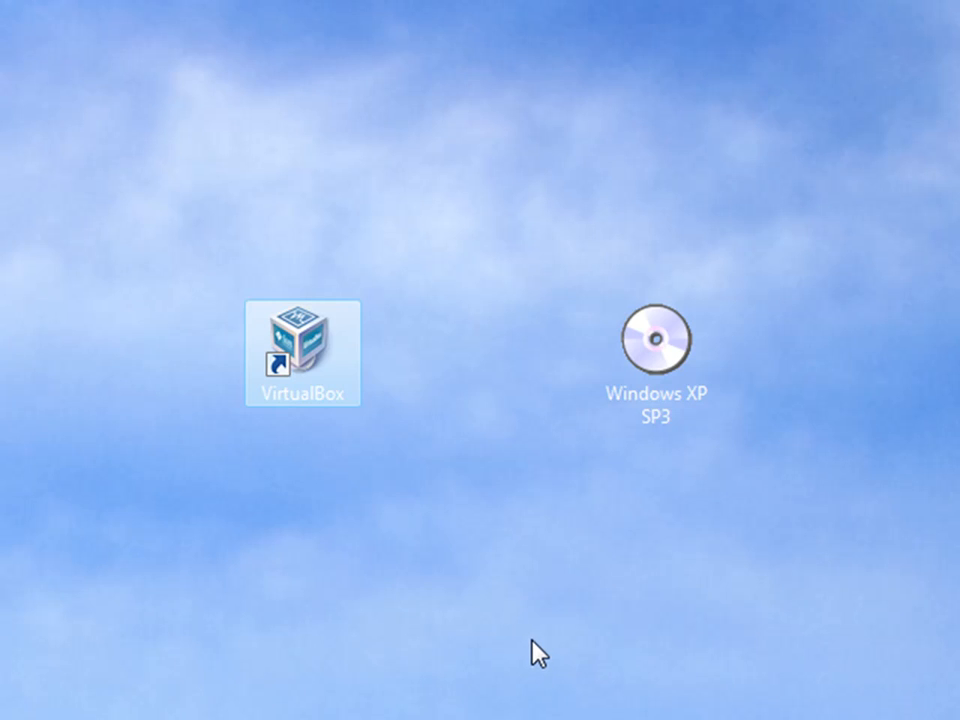
mouse_move(498, 162)
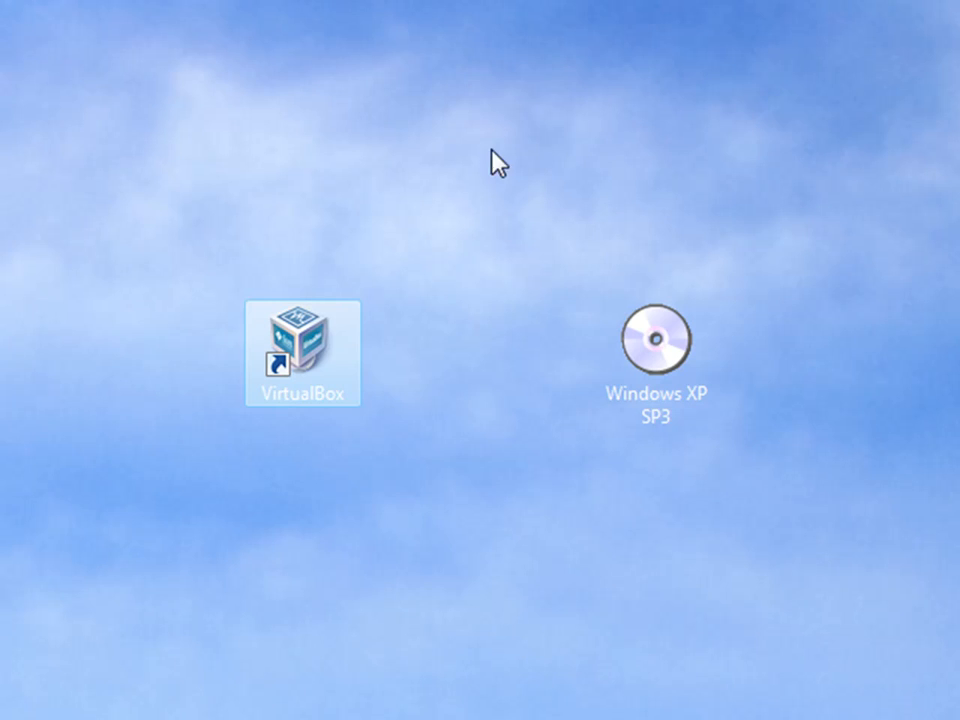
- Launch VirtualBox from its desktop shortcut and begin the New Virtual Machine Wizard
click(656, 344)
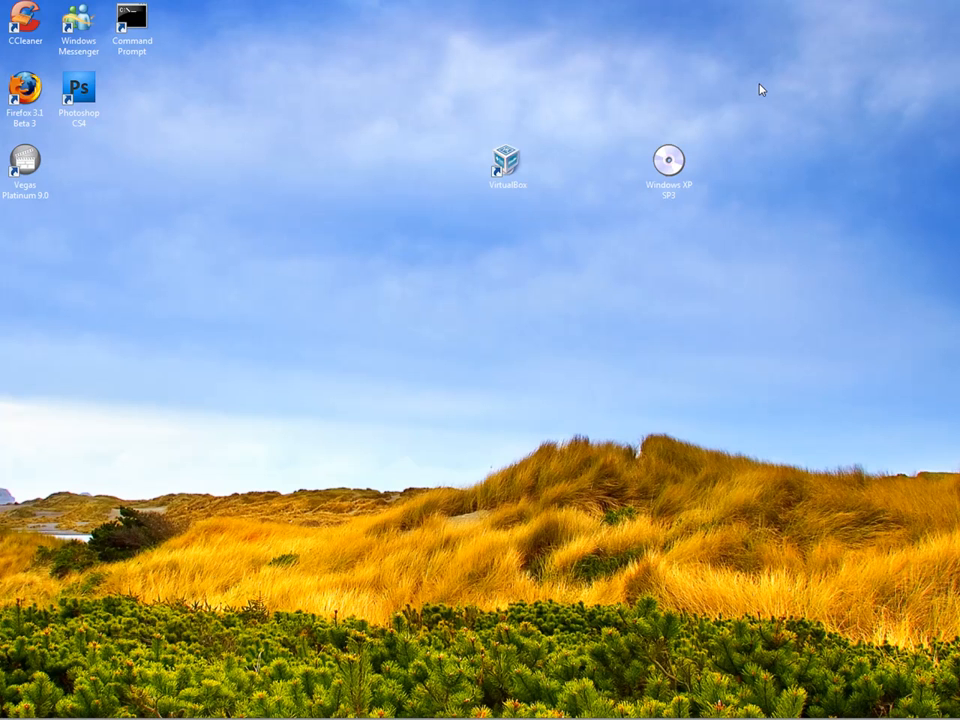
mouse_move(560, 98)
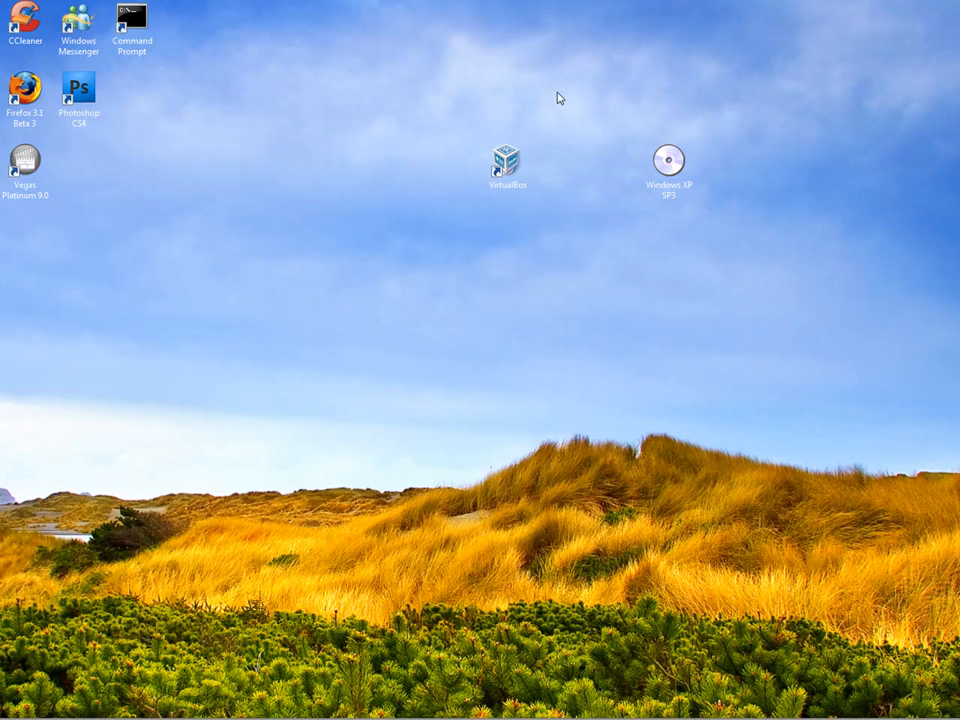
mouse_move(508, 162)
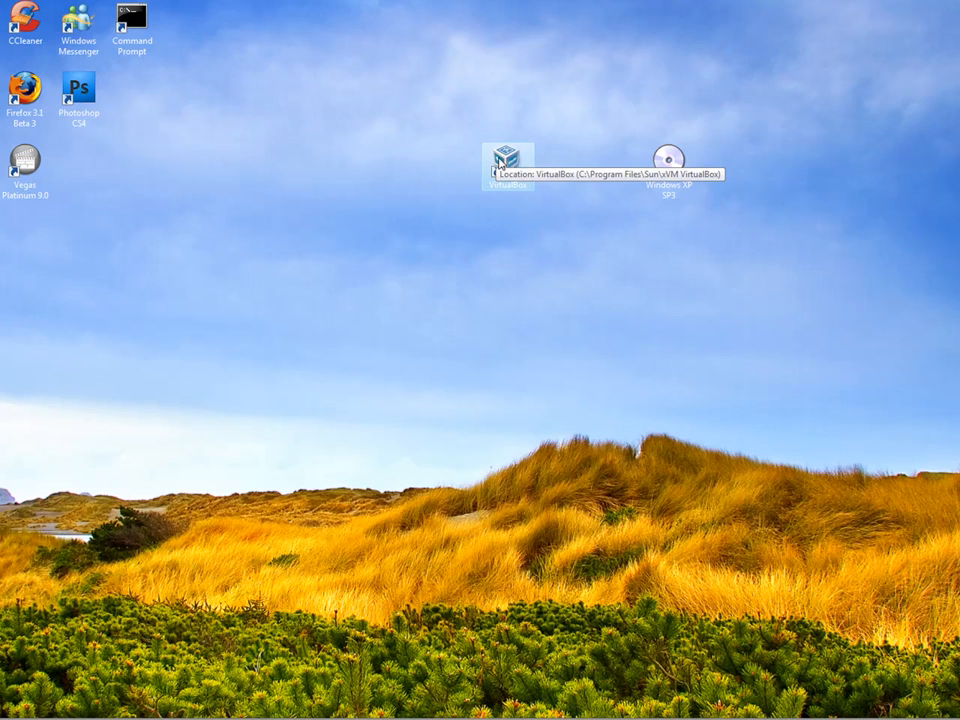
mouse_move(484, 240)
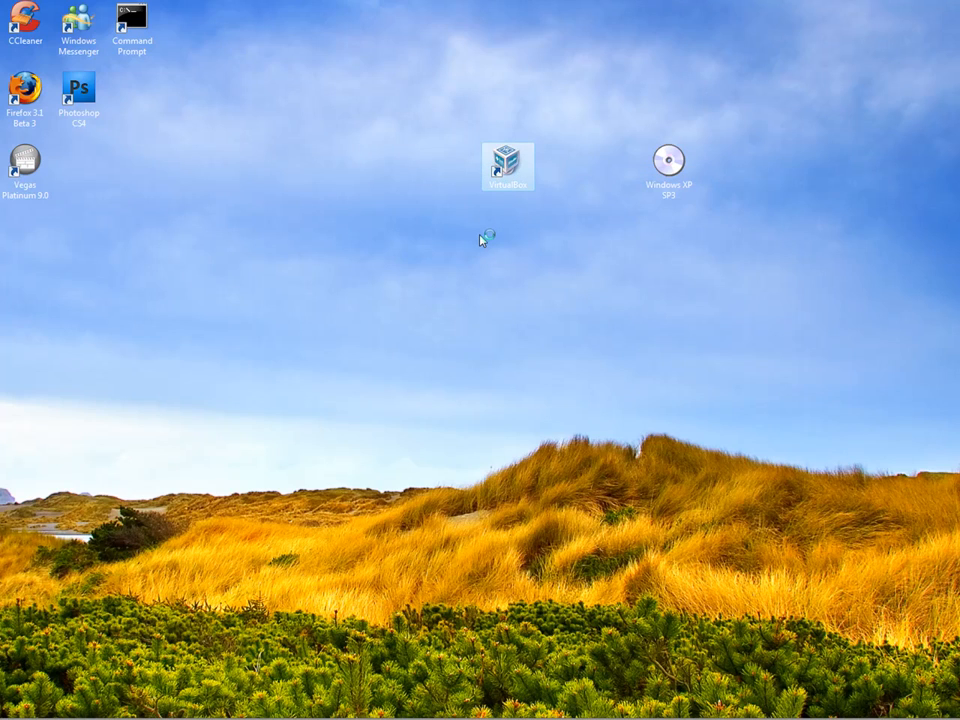
double_click(508, 168)
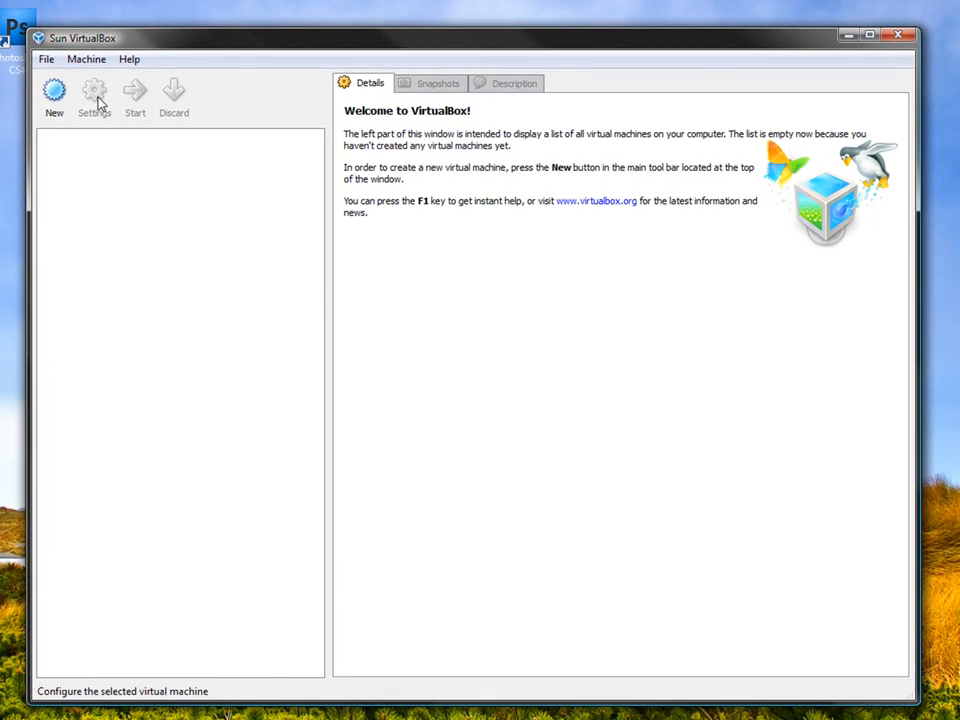
mouse_move(54, 90)
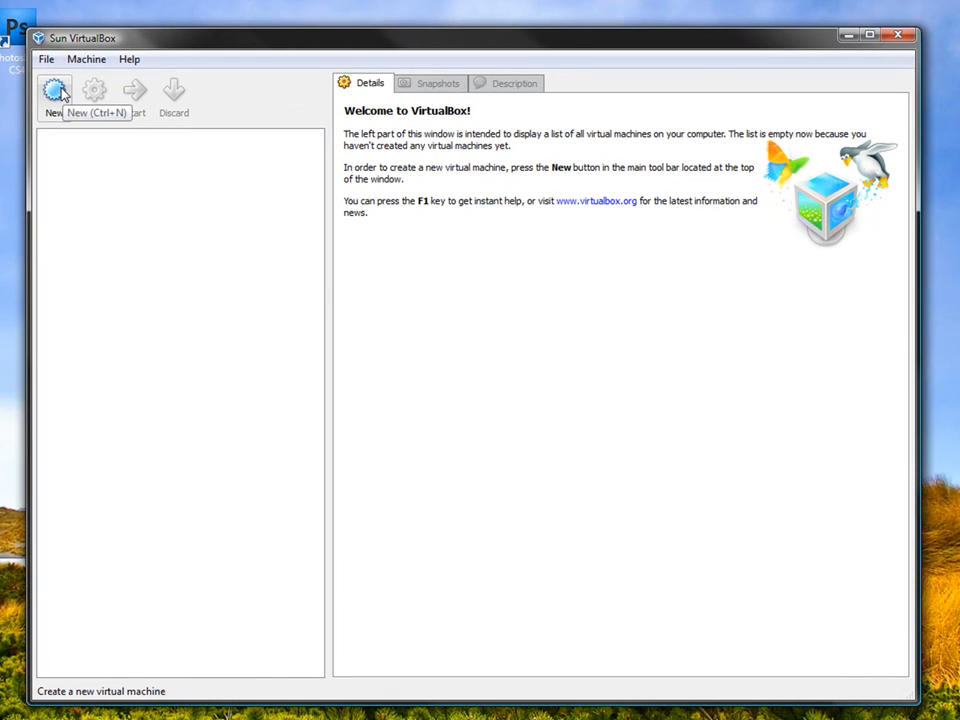
click(56, 90)
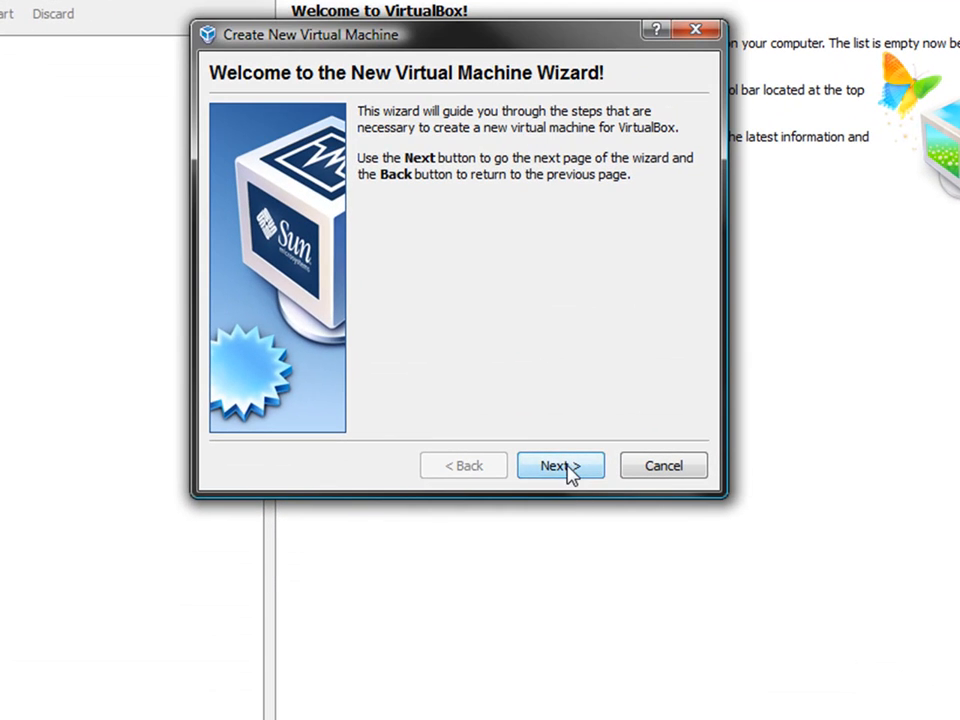
- Name the machine 'Windows XP Pro' and keep Microsoft Windows / Windows XP as its OS type
click(560, 464)
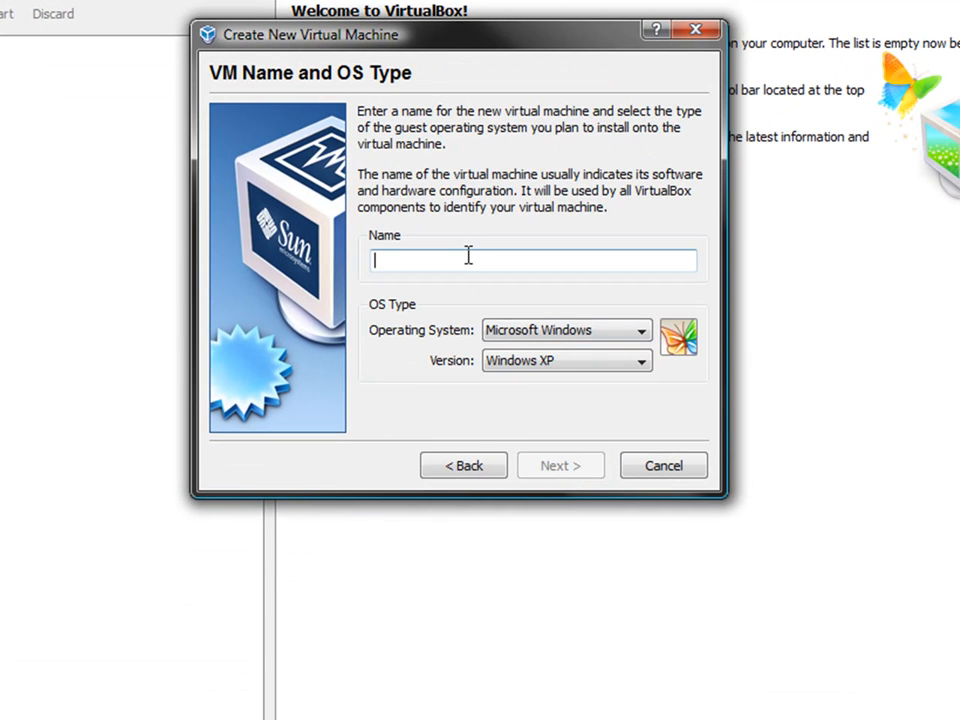
text(Windows XP PR)
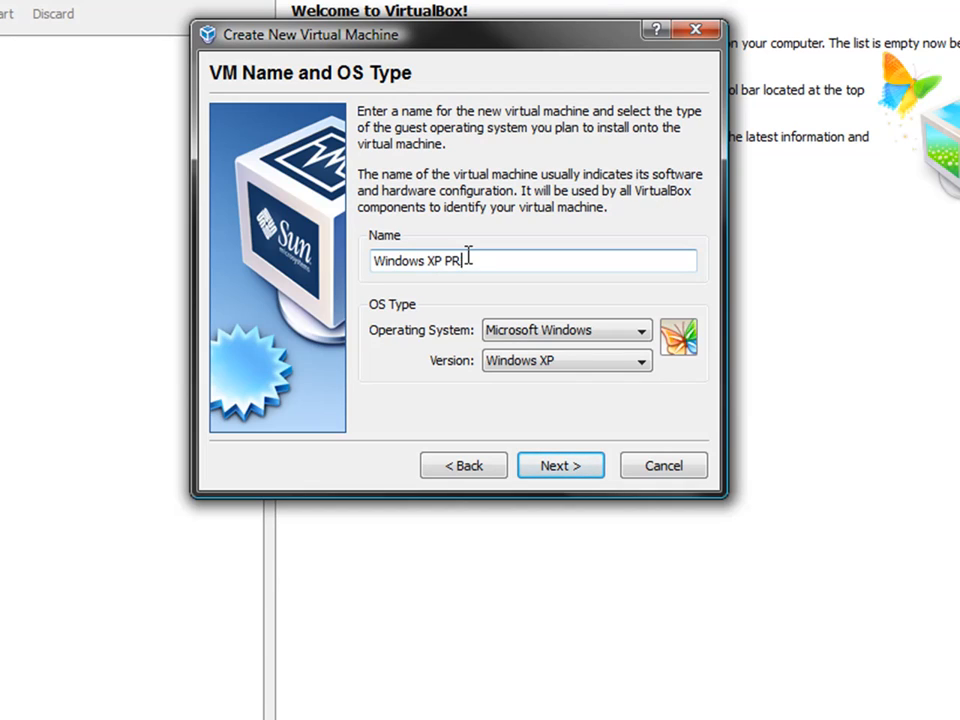
key(BackSpace)
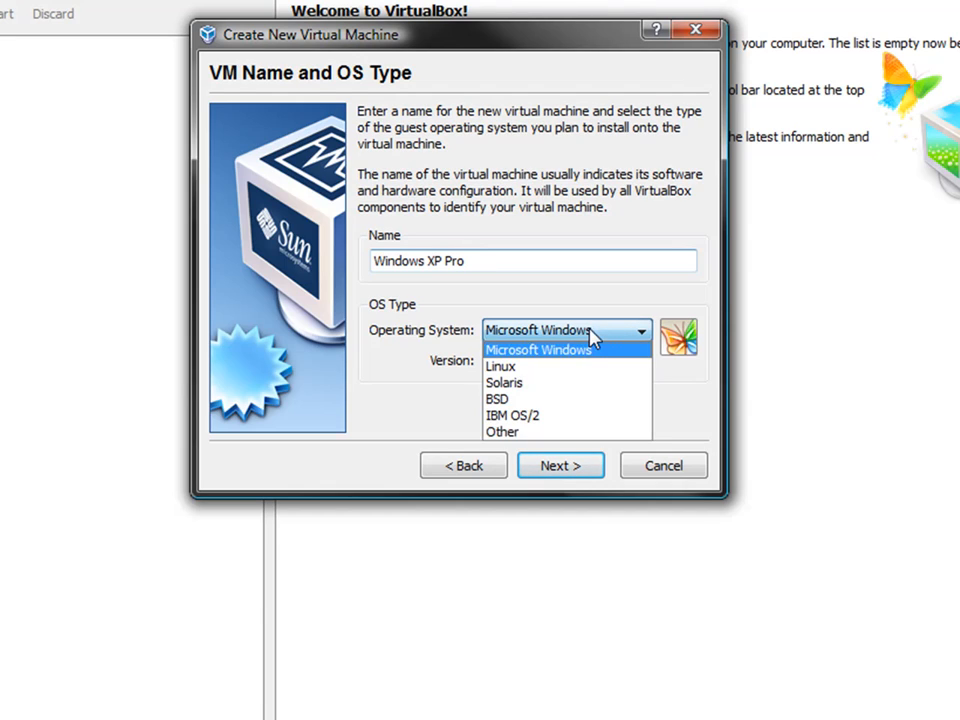
mouse_move(580, 364)
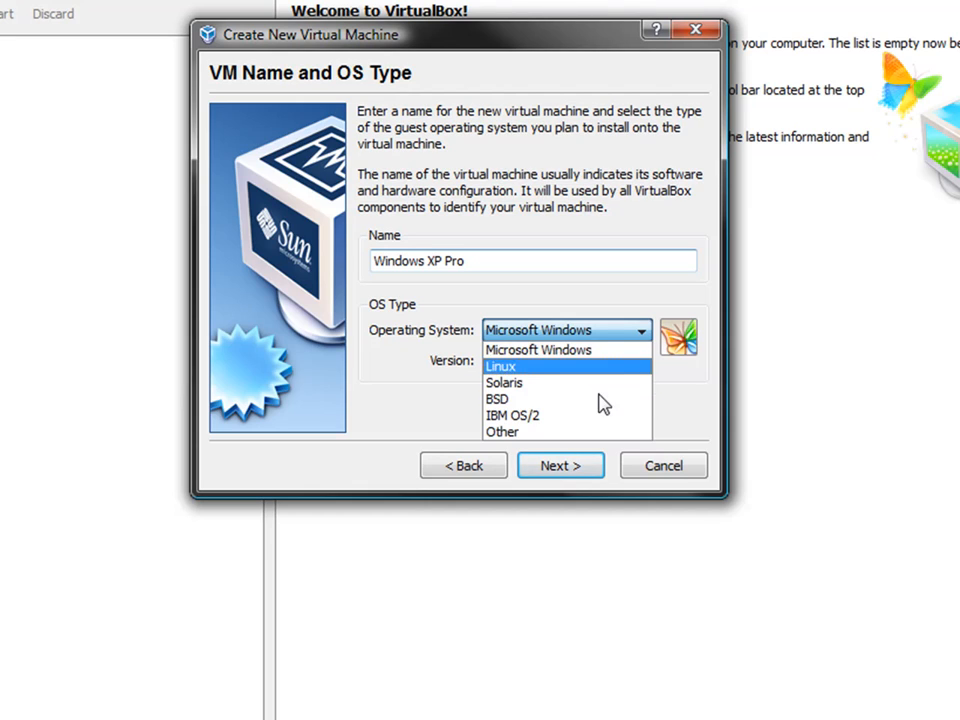
click(564, 360)
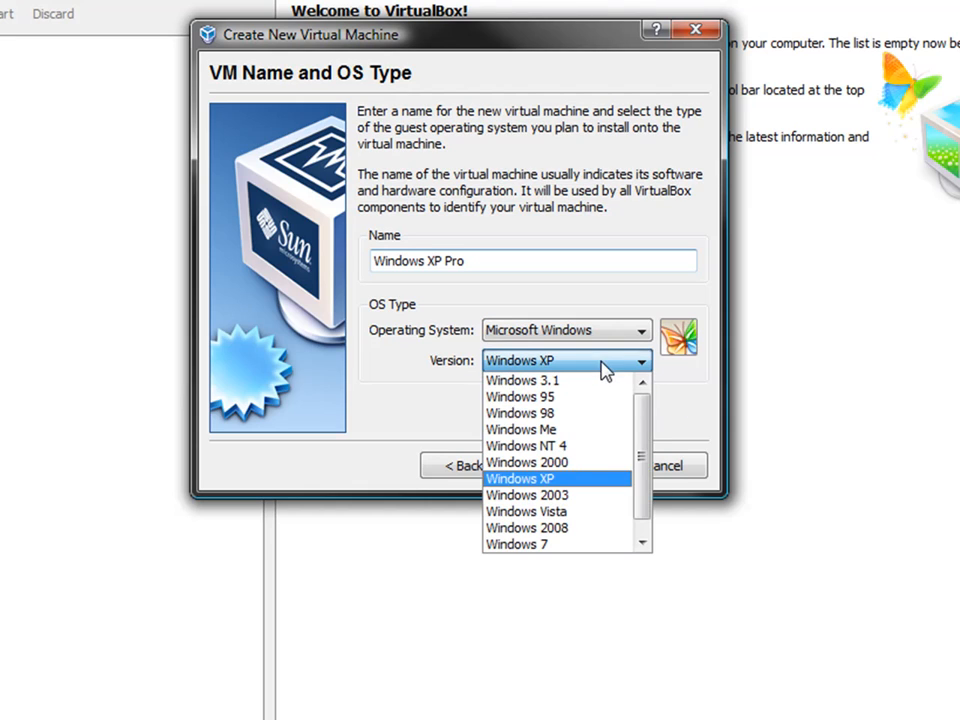
scroll(down, 3)
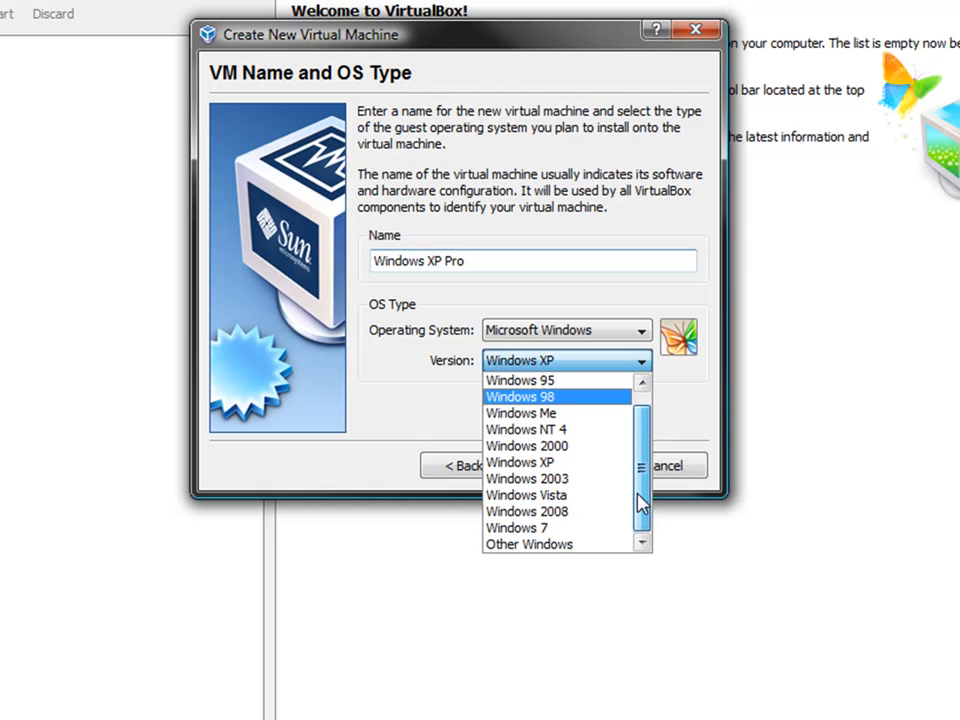
click(520, 462)
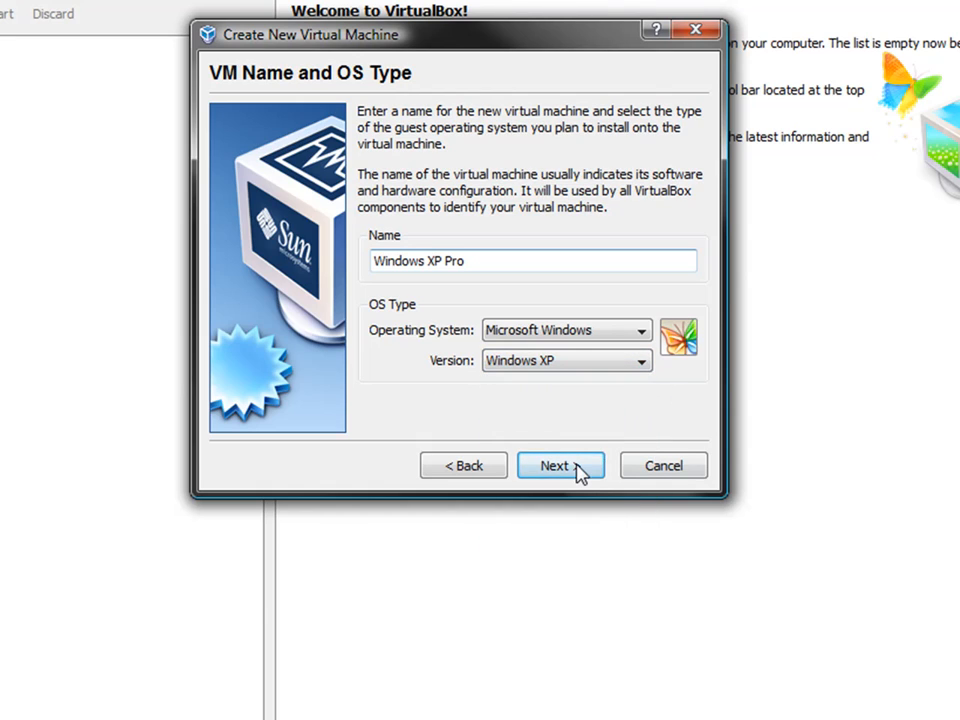
- Set the base memory slider to 512 MB and continue to the virtual hard disk step
click(560, 464)
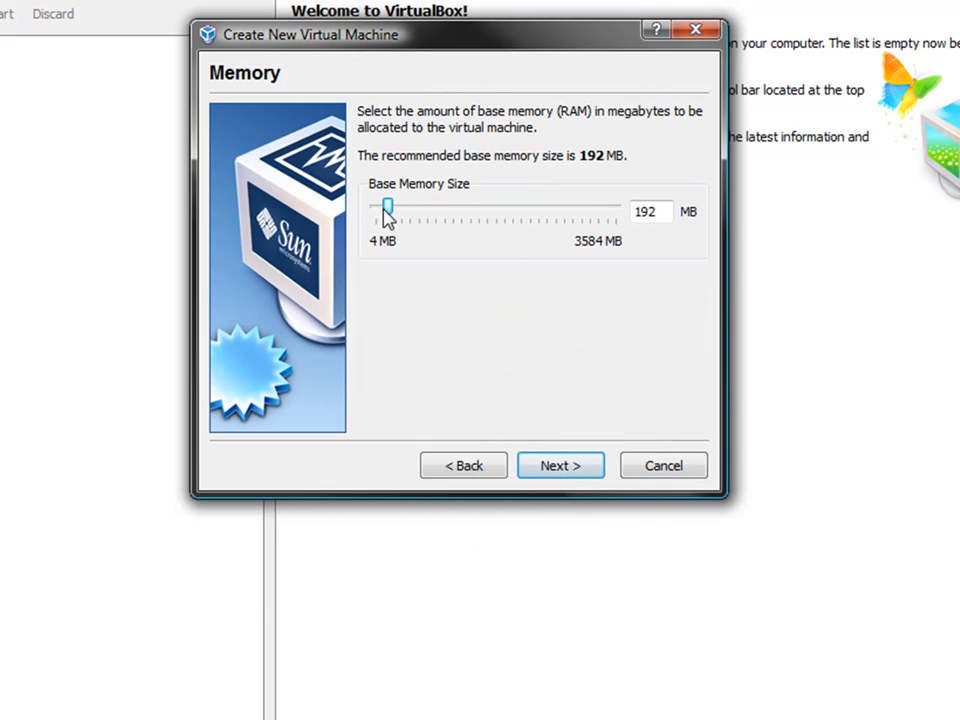
drag(388, 210, 516, 210)
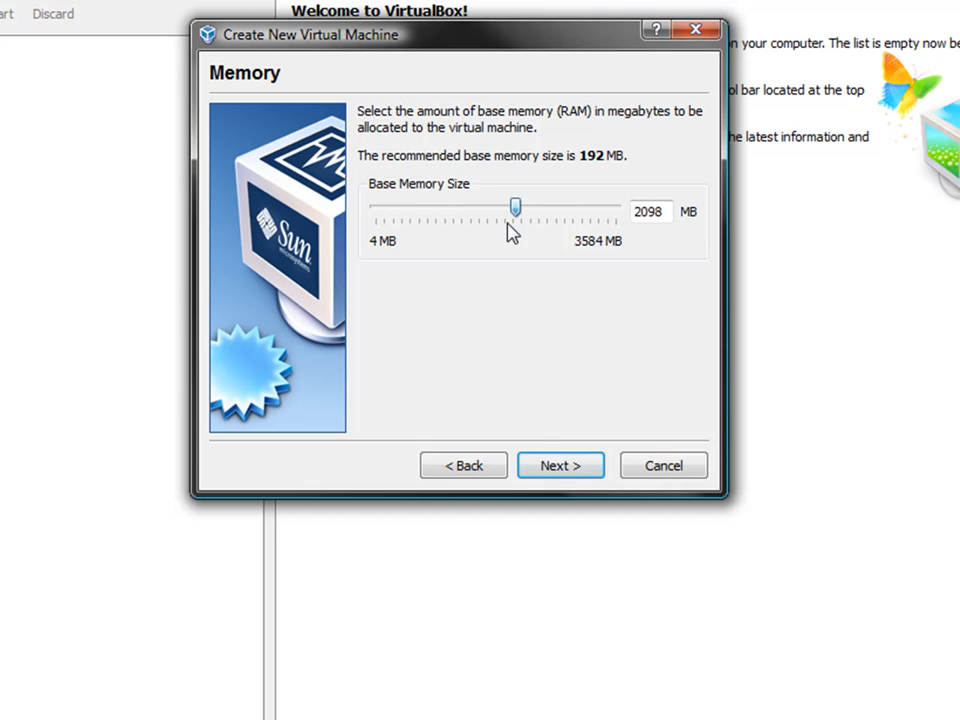
drag(516, 206, 380, 206)
text(512)
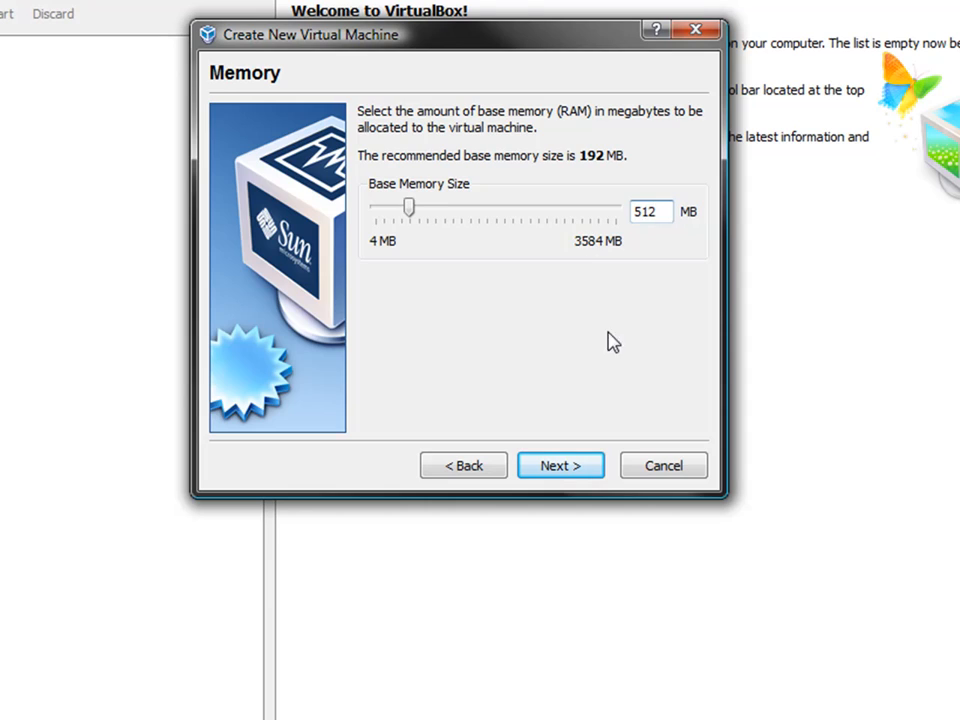
mouse_move(560, 466)
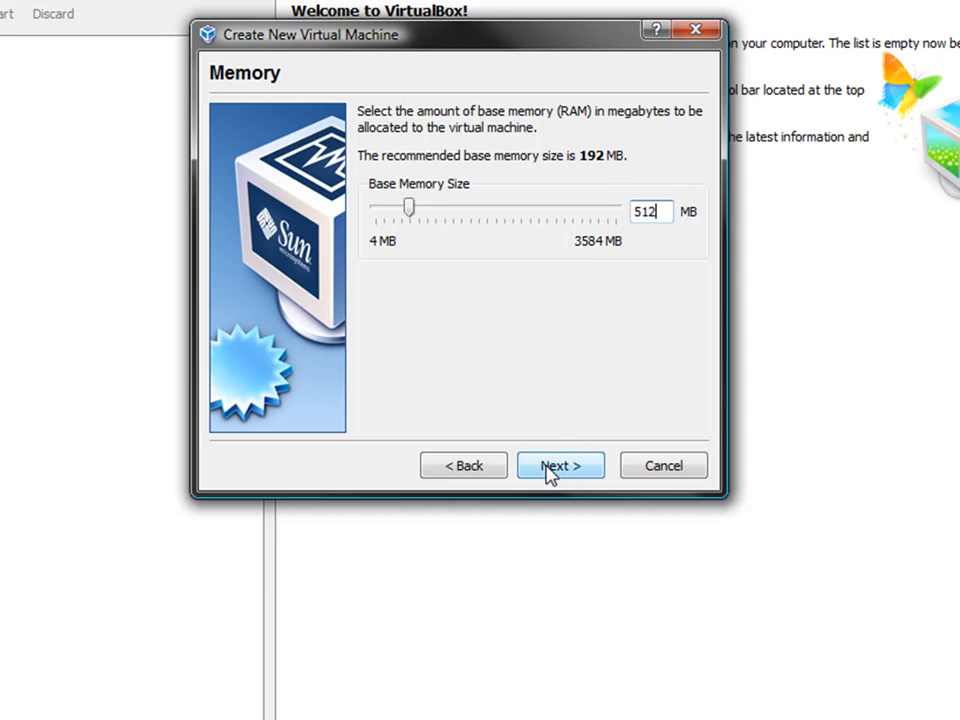
click(560, 464)
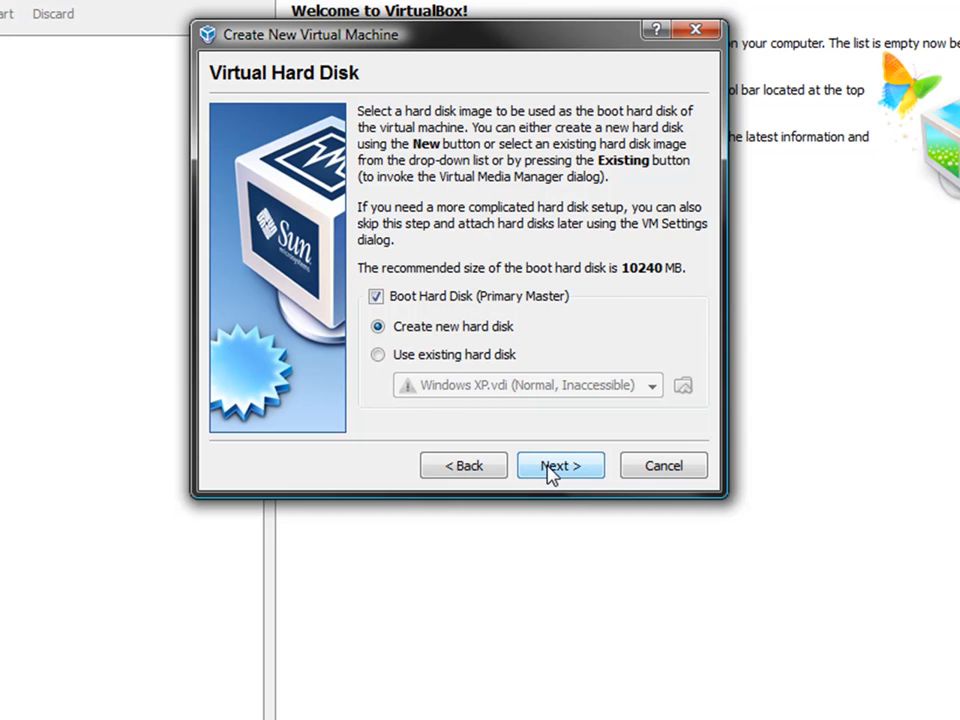
- Create a dynamically expanding 10.00 GB boot disk named Windows XP Pro through the disk wizard
click(560, 464)
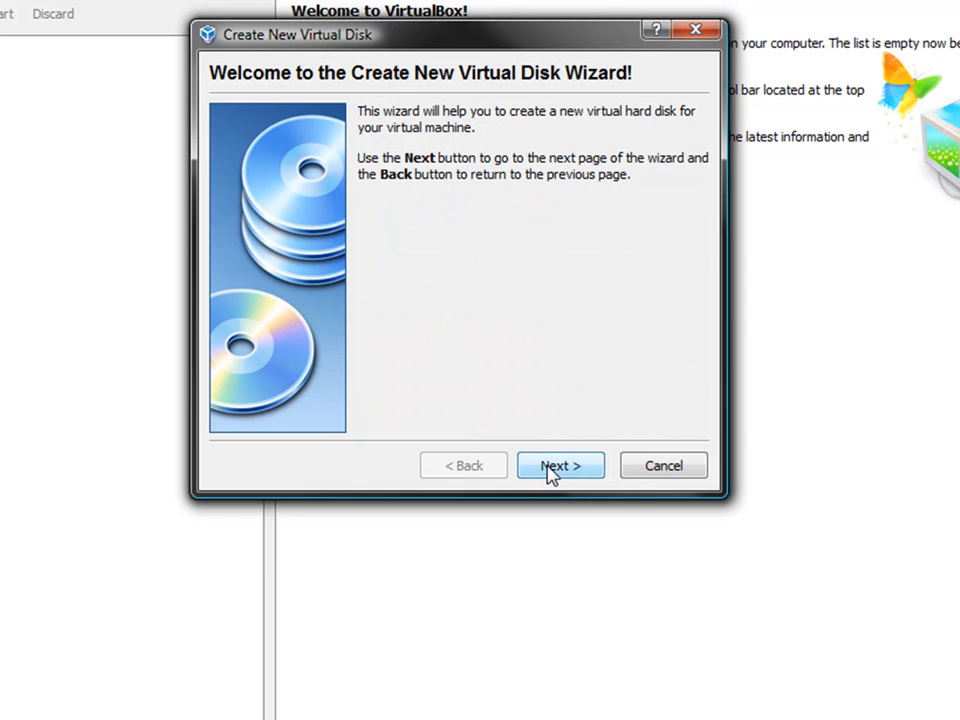
click(560, 466)
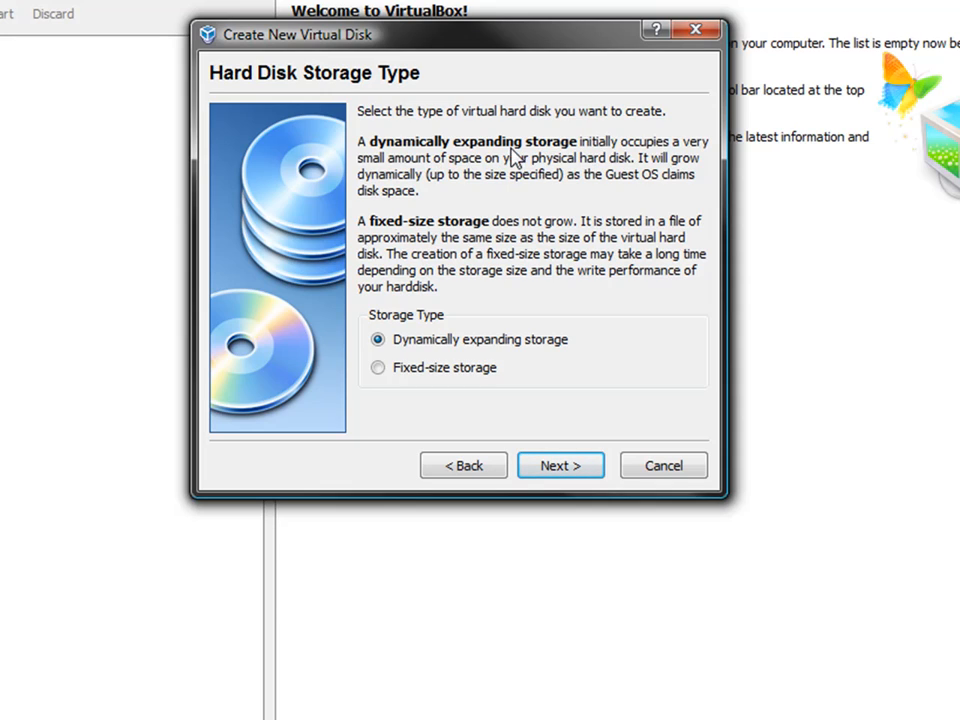
mouse_move(486, 136)
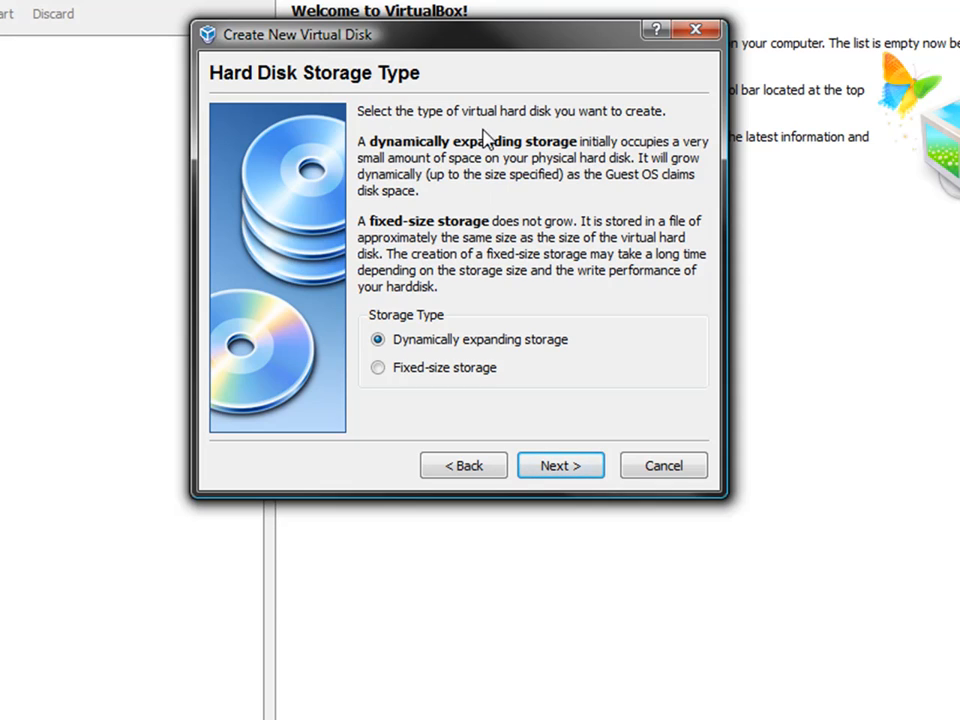
mouse_move(632, 152)
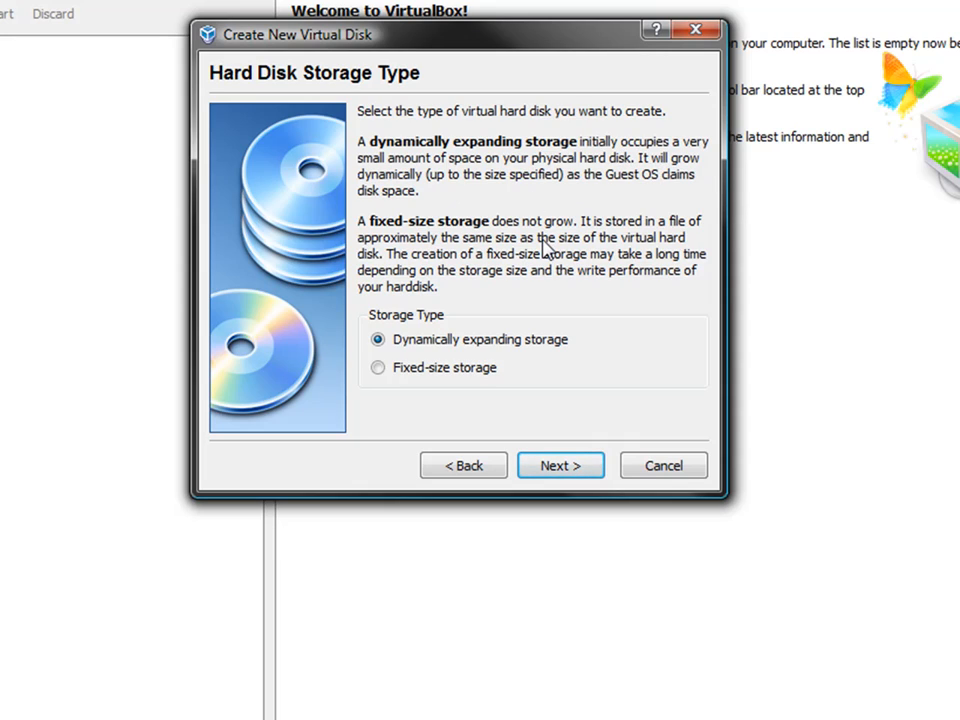
mouse_move(696, 276)
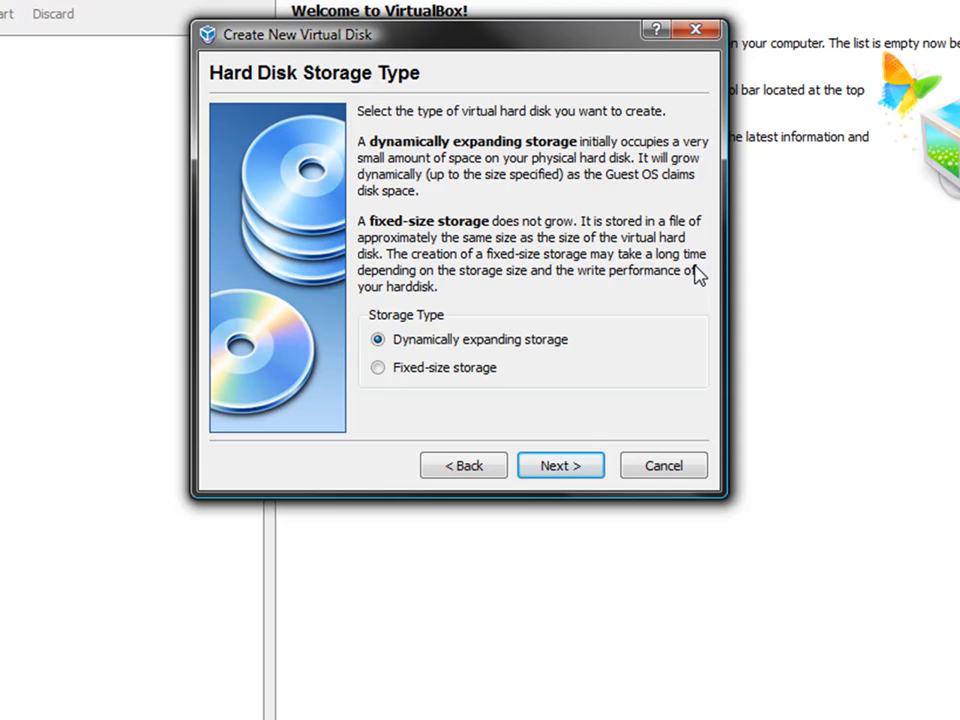
mouse_move(560, 464)
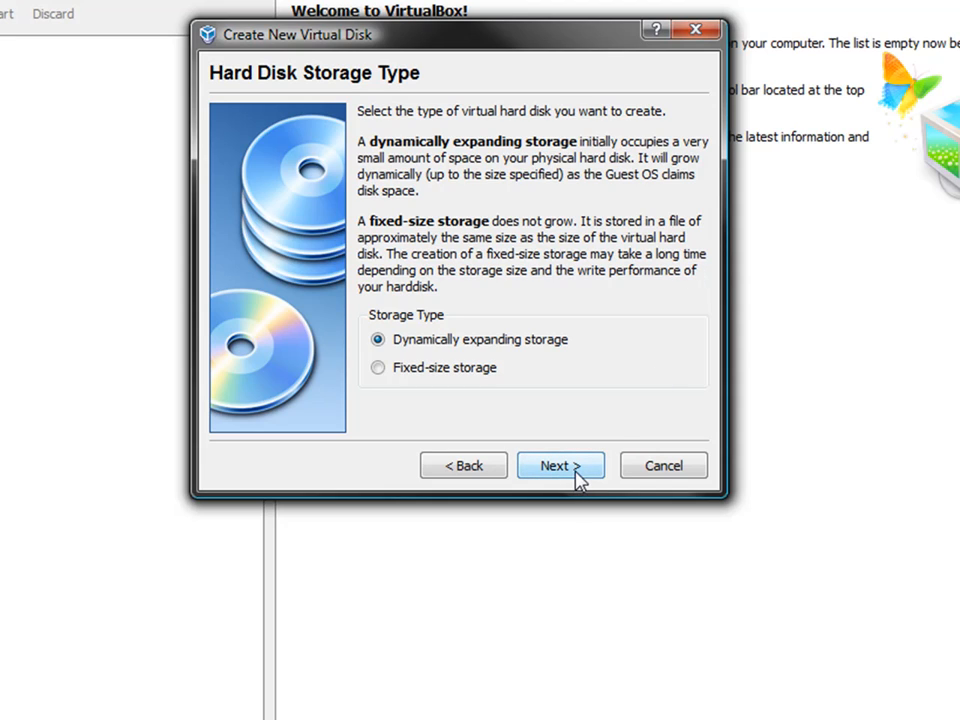
click(560, 466)
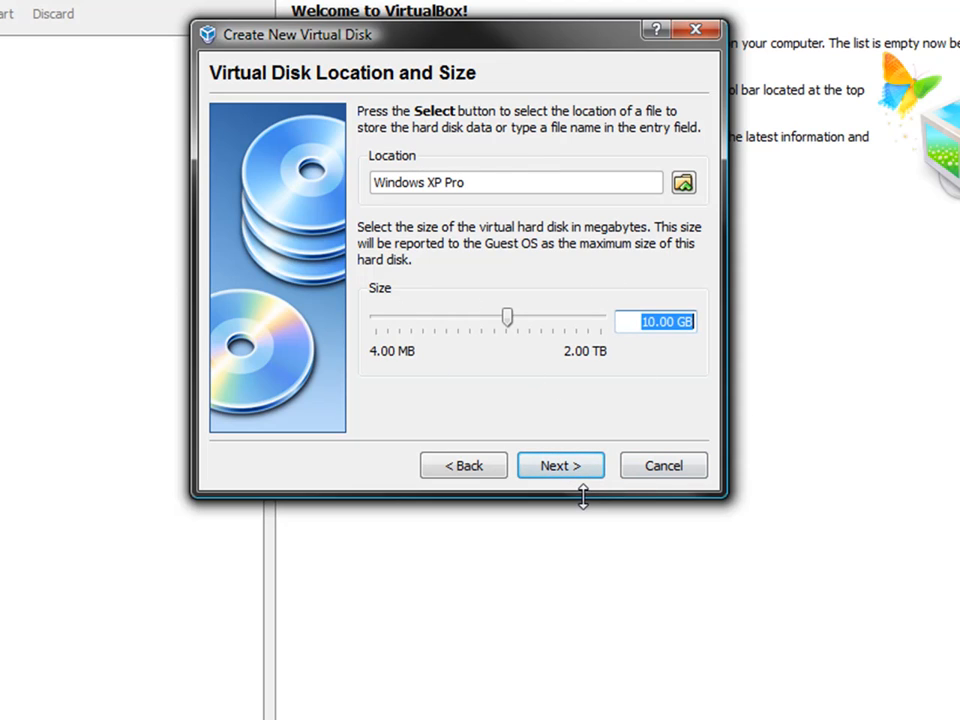
mouse_move(560, 464)
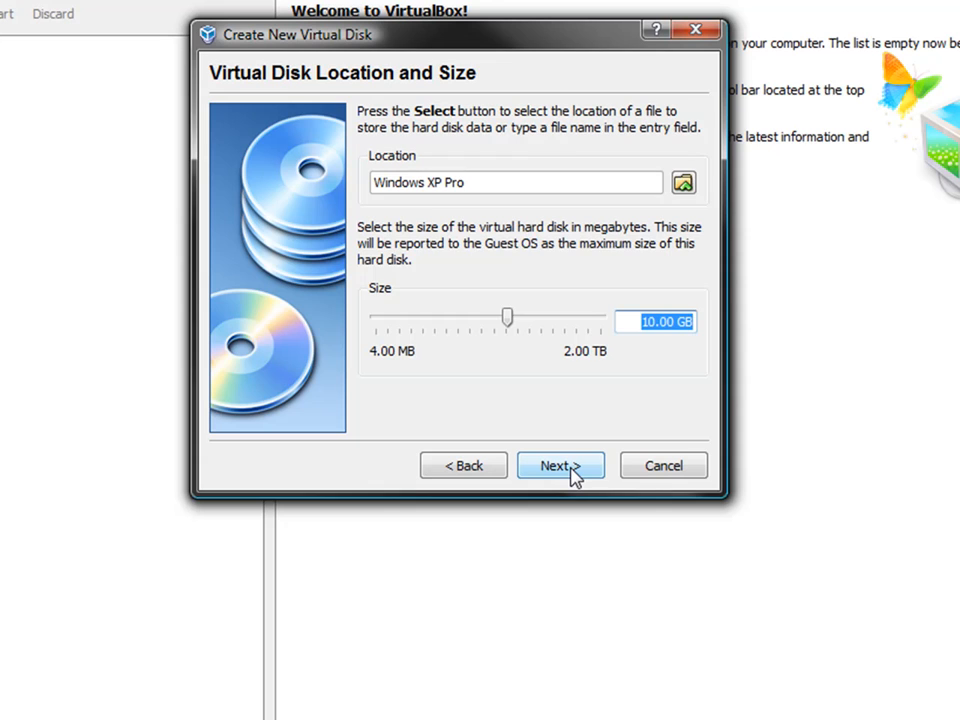
click(560, 464)
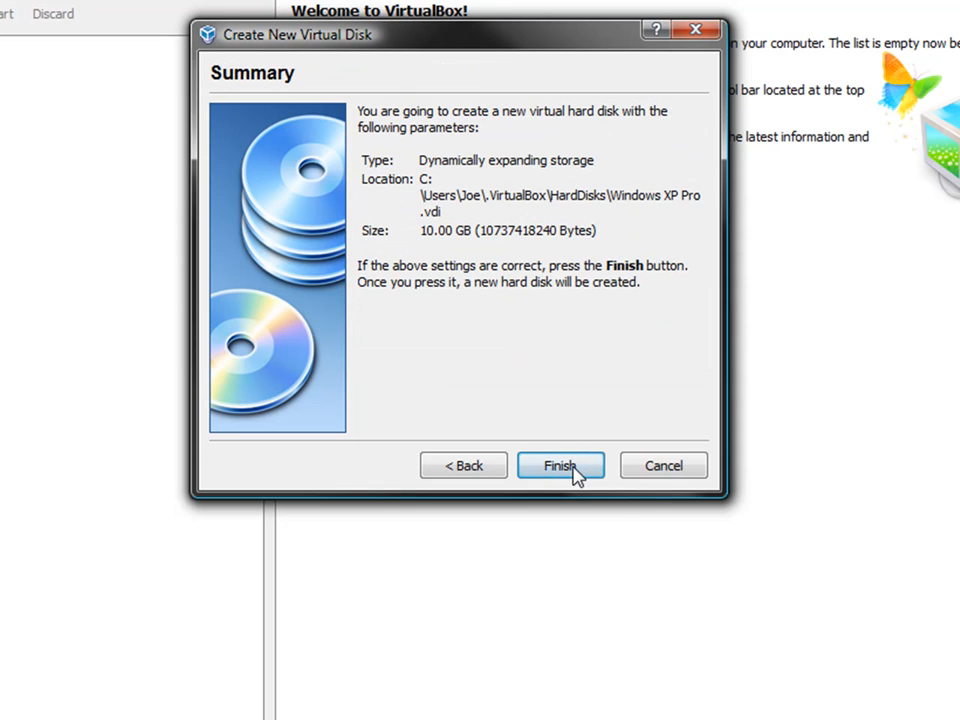
click(560, 464)
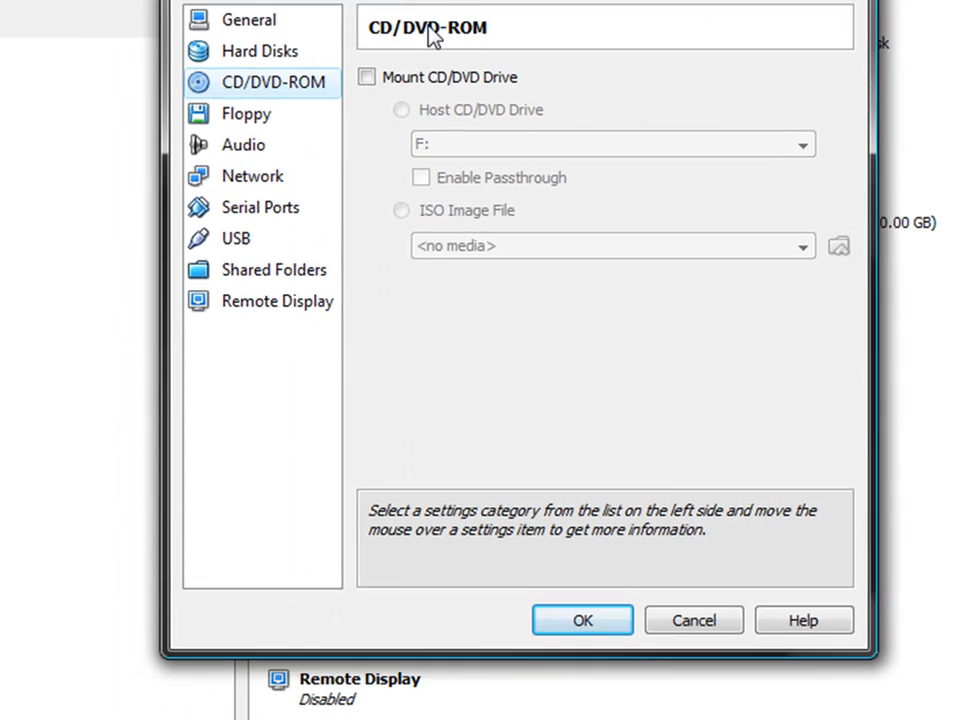
- In the CD/DVD-ROM settings, mount the CD/DVD drive and choose the ISO Image File option
click(366, 76)
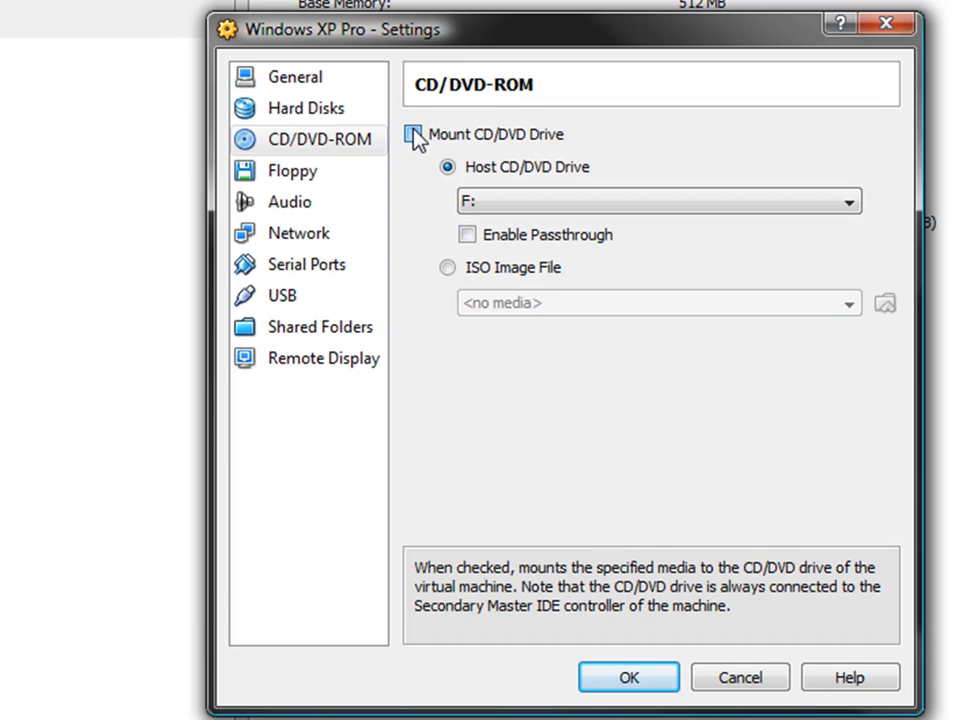
click(412, 134)
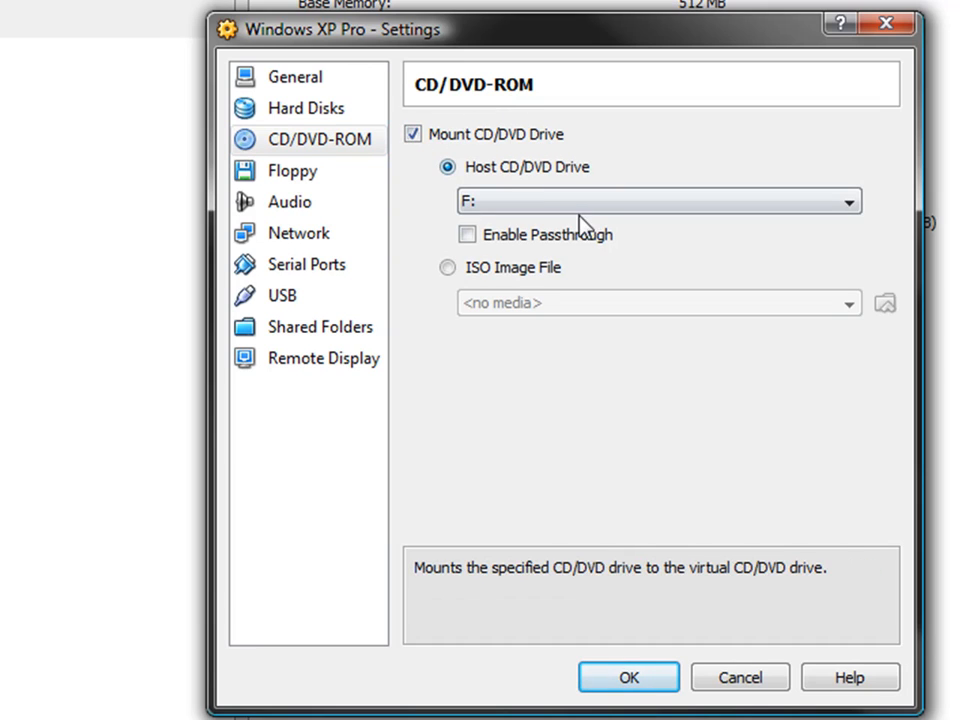
click(848, 200)
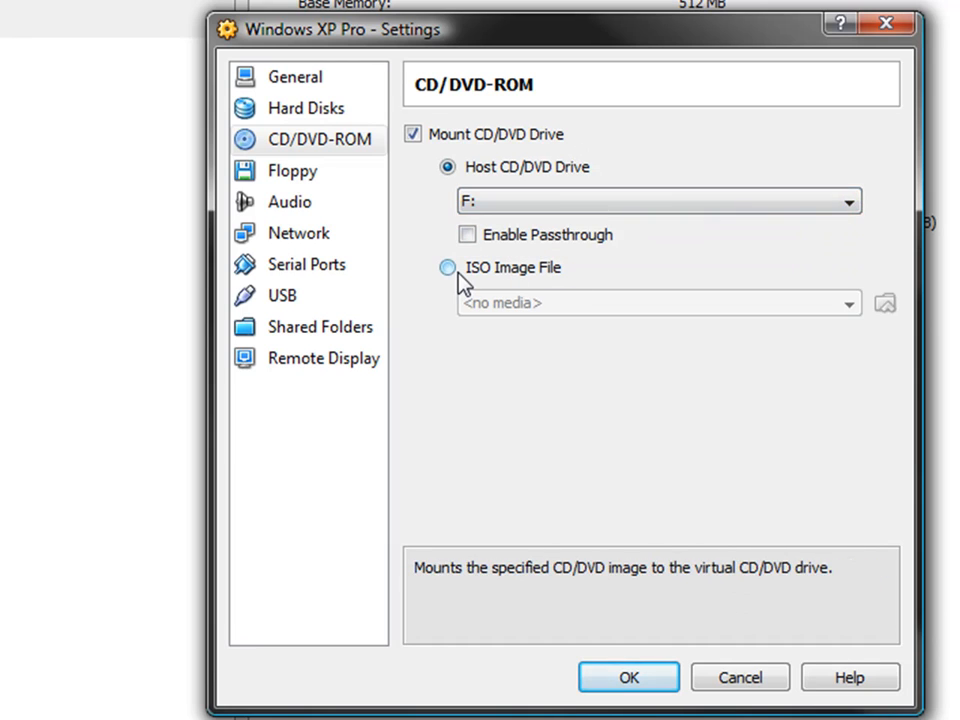
click(448, 268)
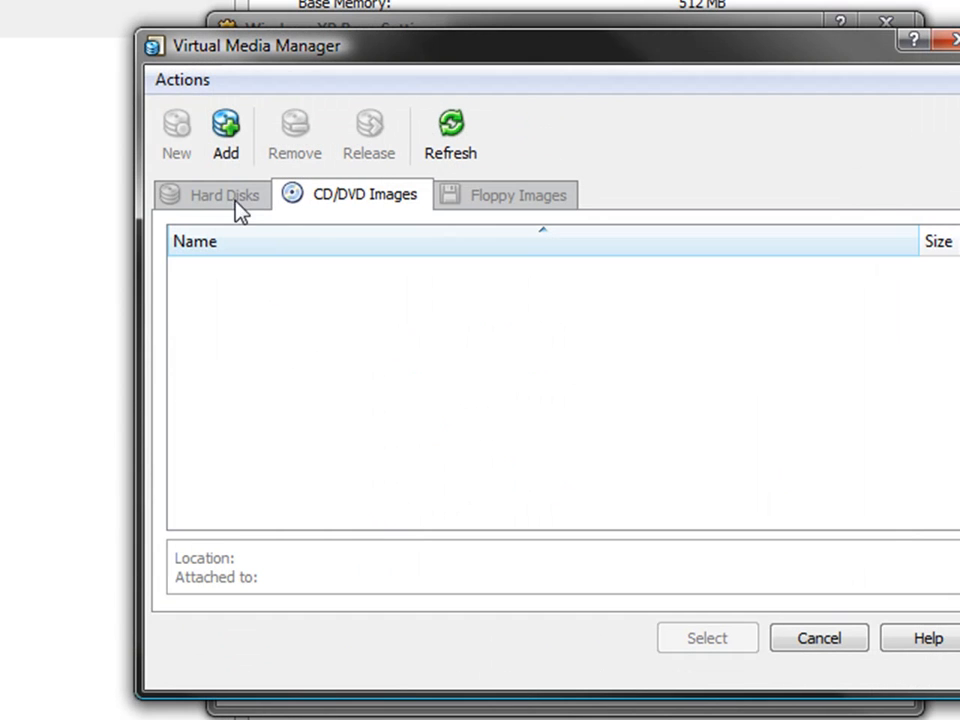
- Add Windows XP SP3.iso from the Desktop, select it for the drive and save the settings
click(224, 136)
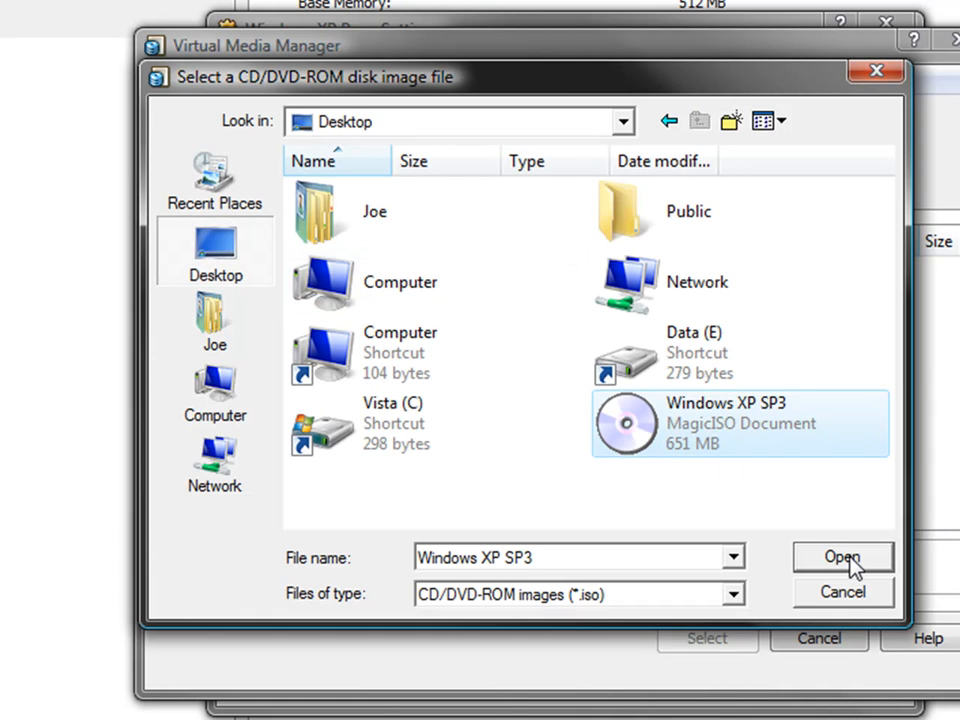
click(844, 556)
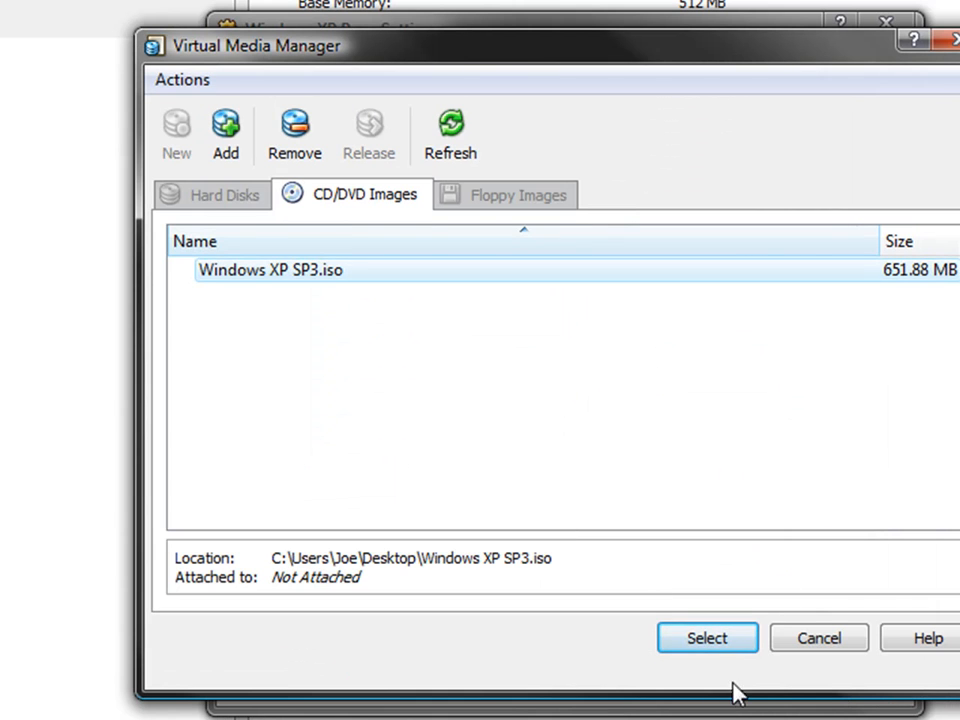
click(708, 638)
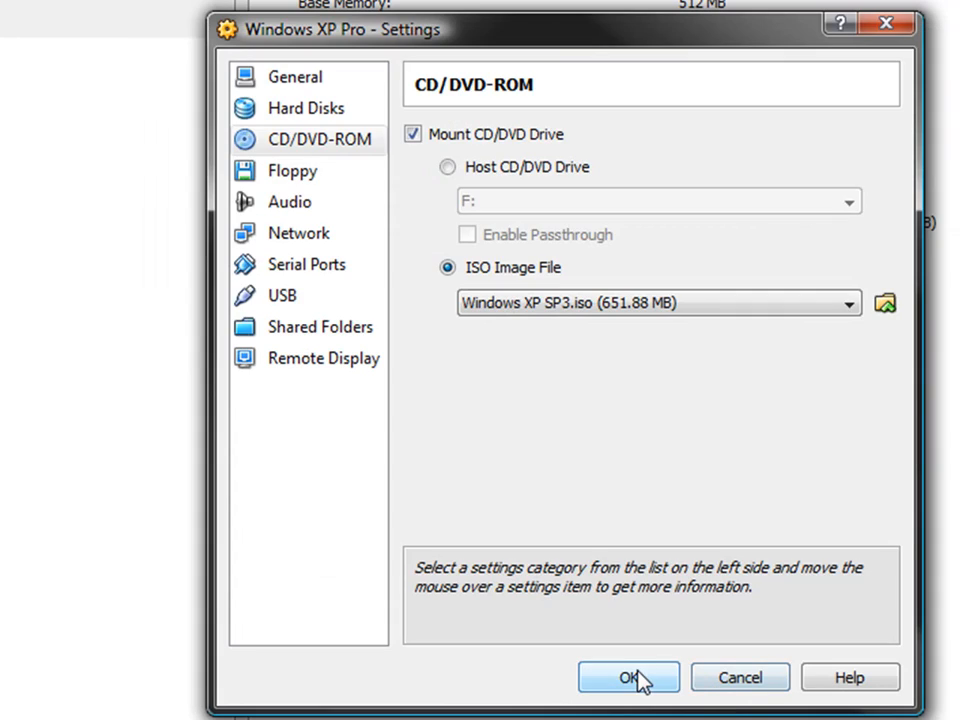
click(628, 676)
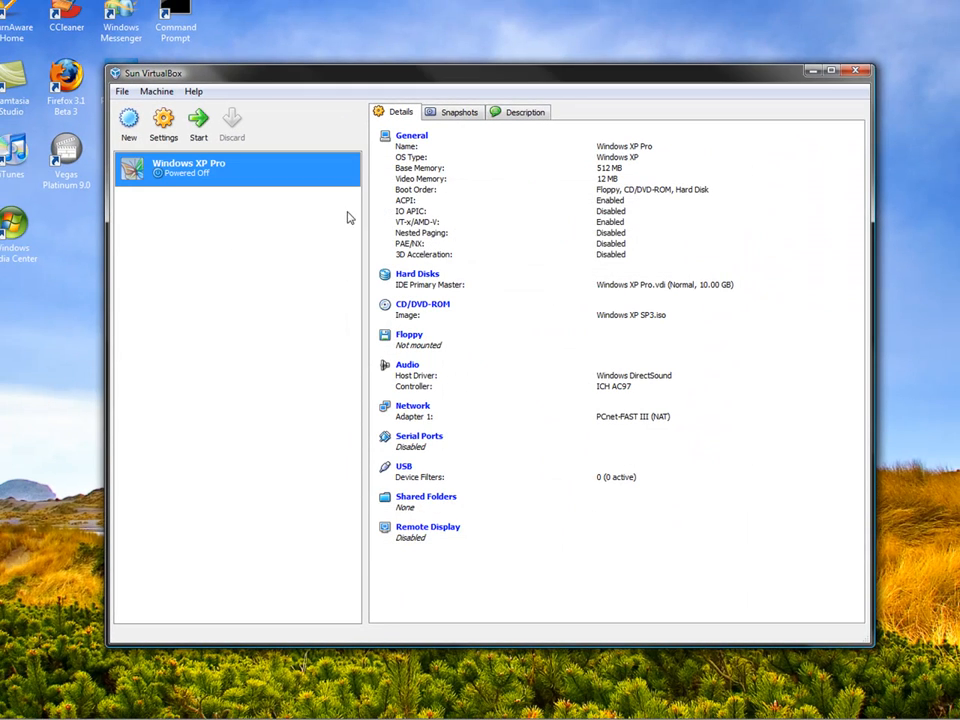
mouse_move(240, 192)
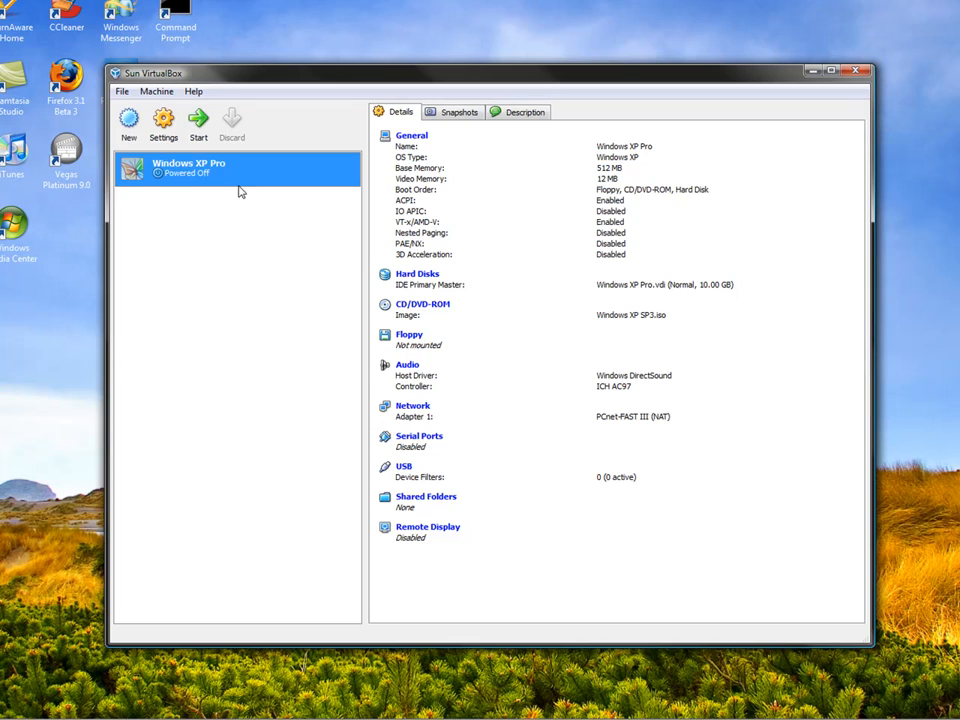
mouse_move(198, 120)
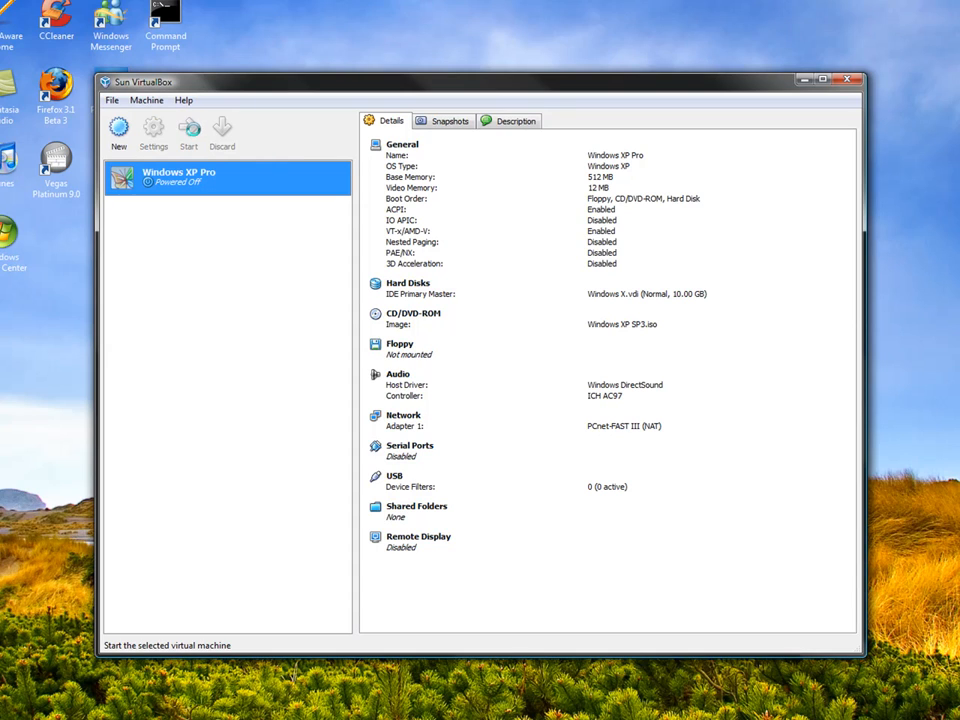
- Start the Windows XP Pro machine and dismiss the keyboard auto-capture notice
click(188, 128)
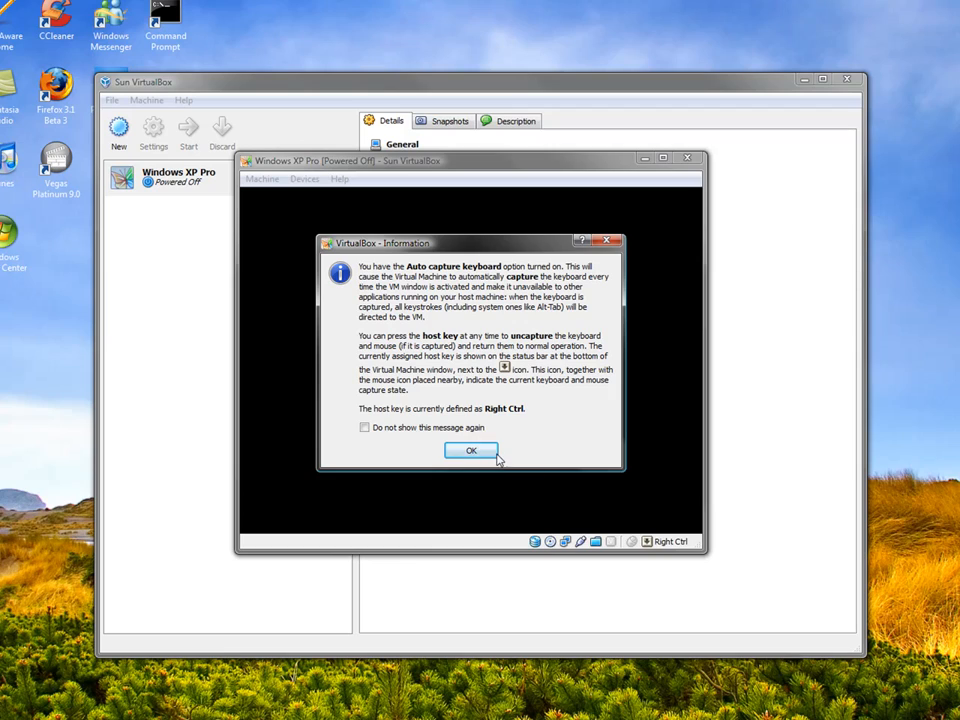
mouse_move(498, 452)
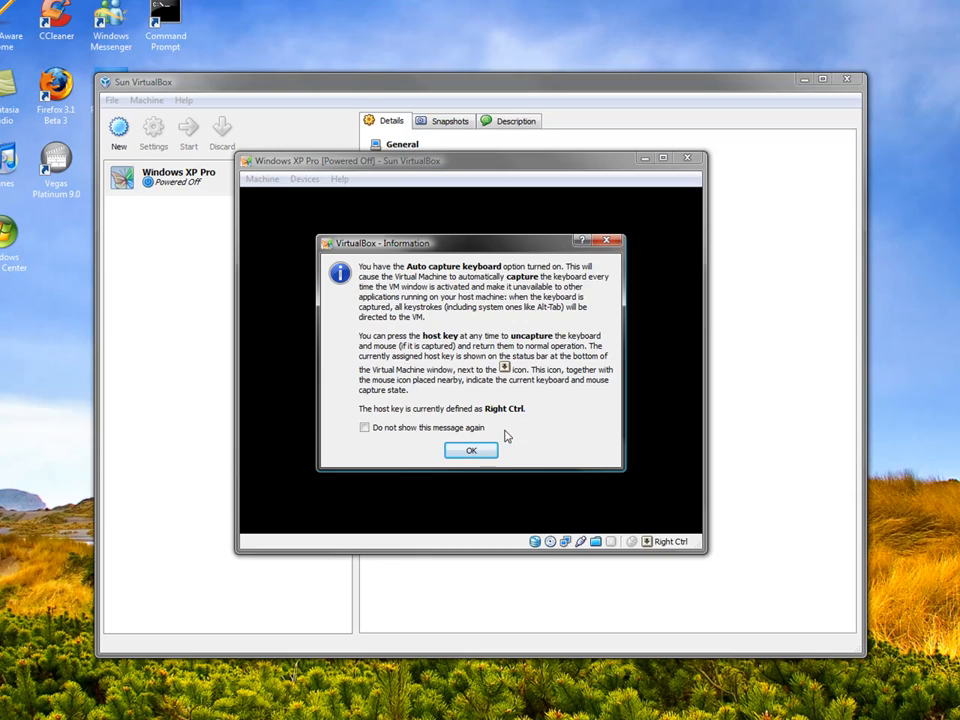
click(472, 450)
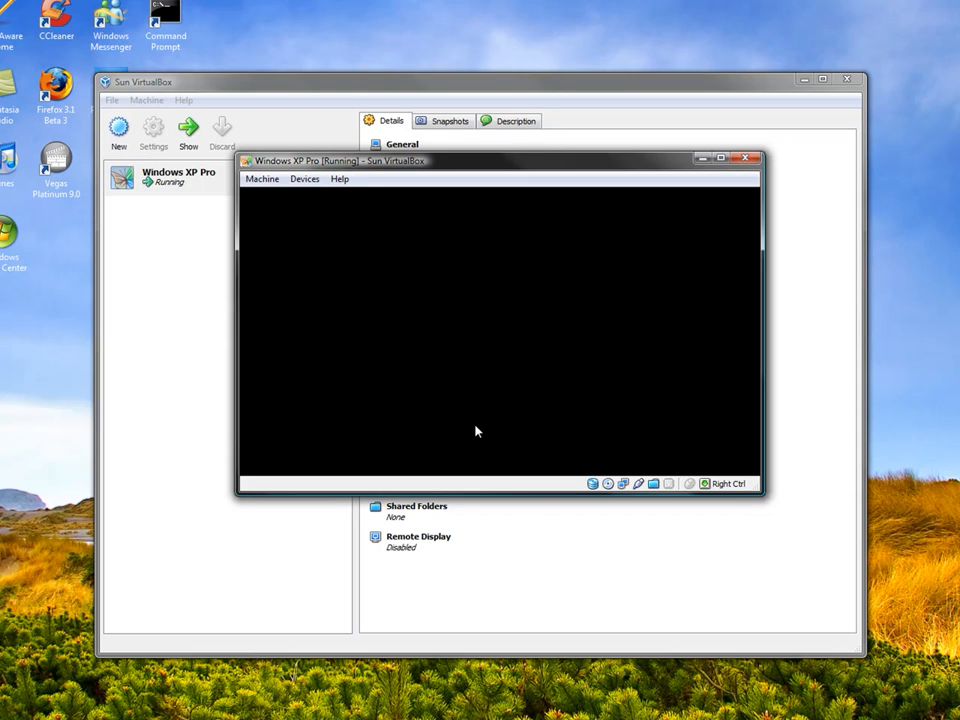
- Capture keyboard and mouse into the VM and press Enter at the Setup welcome screen
click(476, 430)
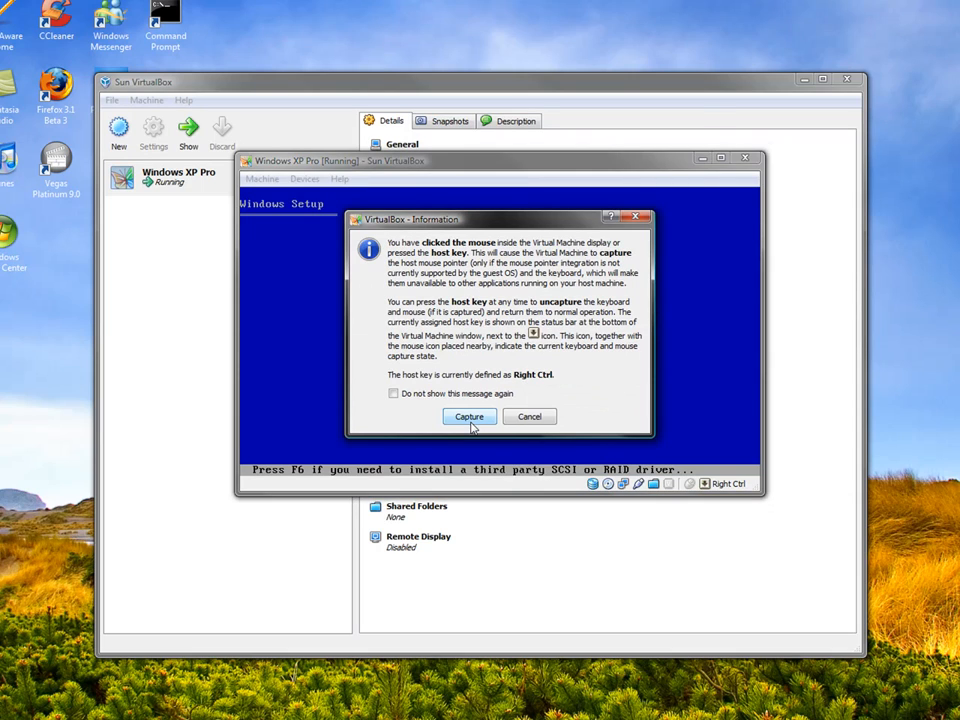
click(468, 416)
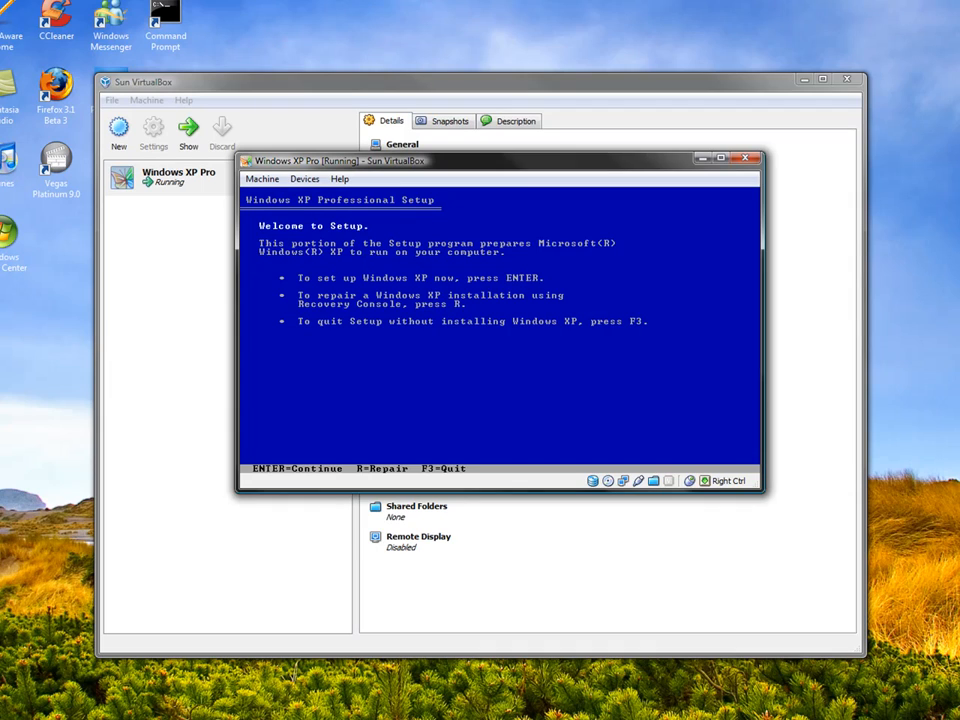
key(enter)
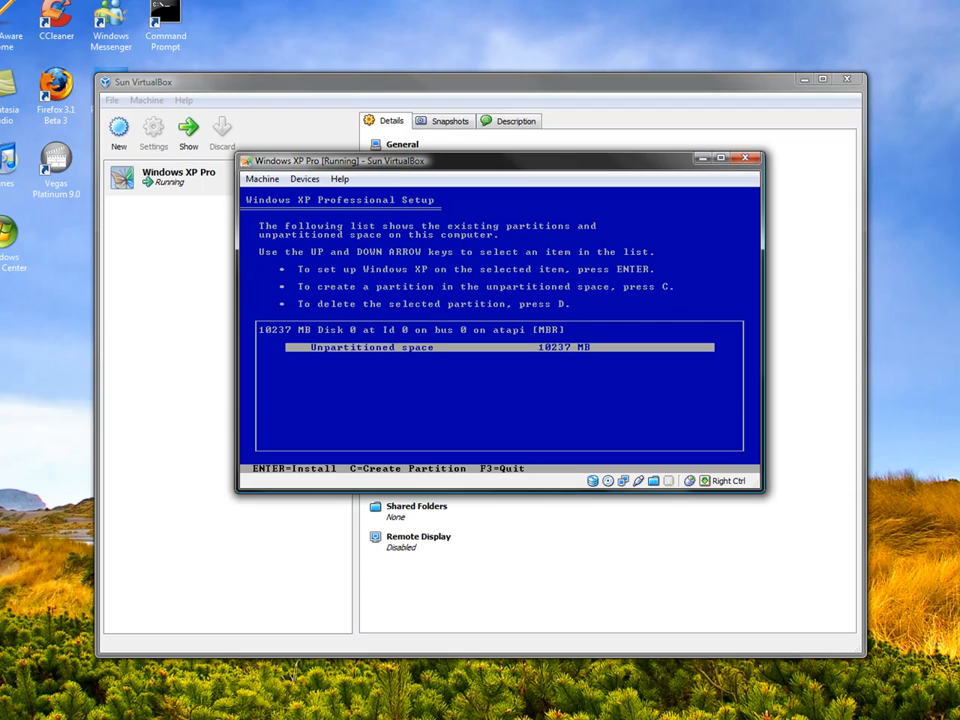
- Install onto the unpartitioned space and choose a format option for the new partition
key(enter)
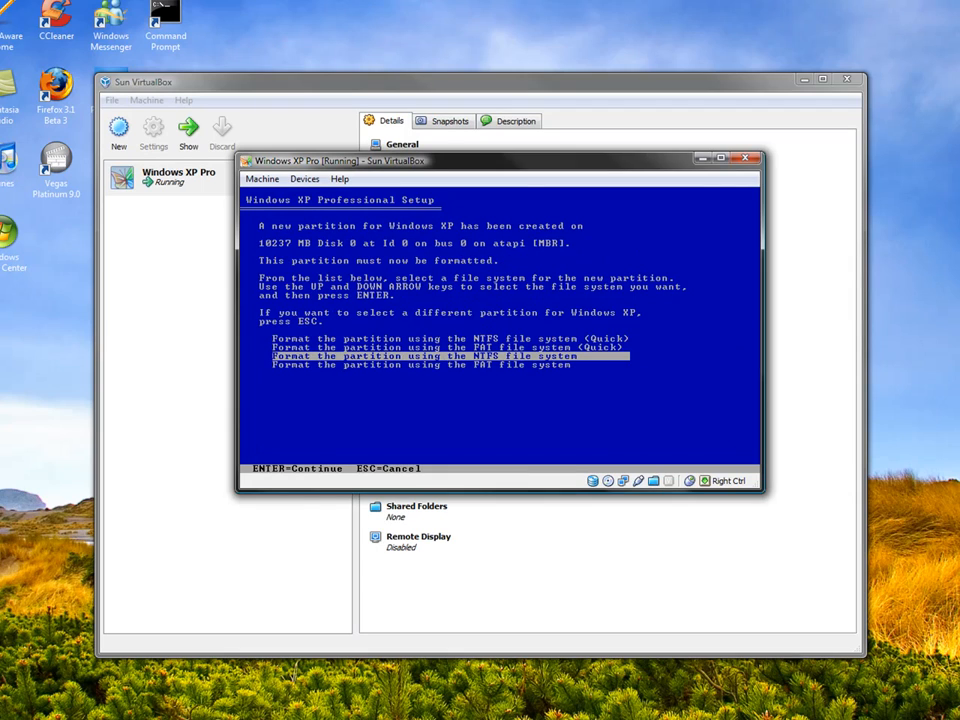
key(Up)
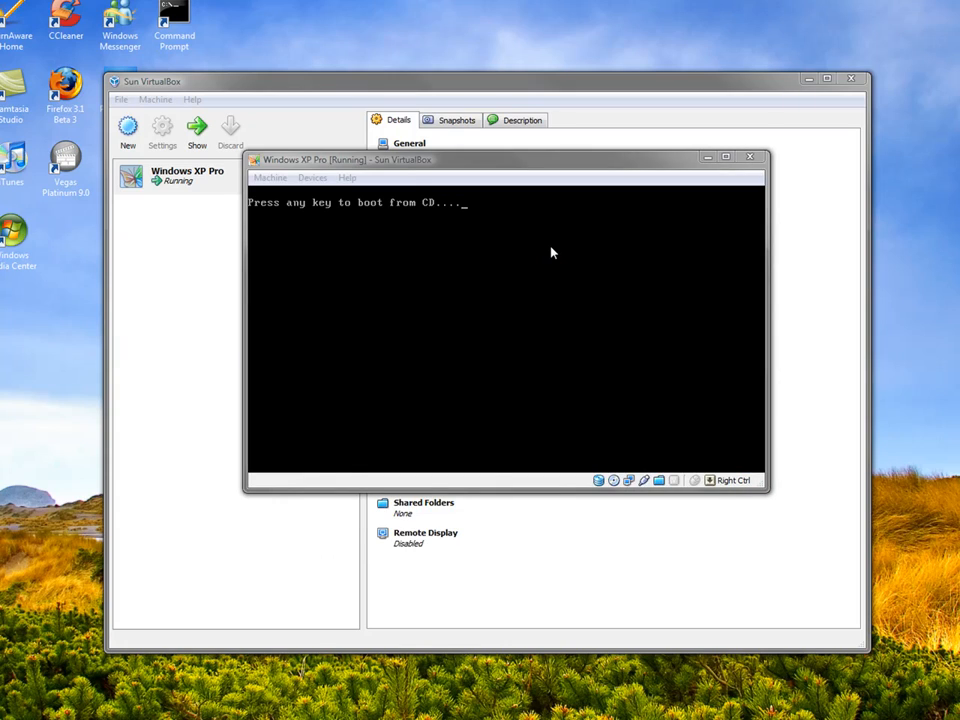
- Let the VM boot past the CD prompt into the graphical Setup phase with about 39 minutes left
key(enter)
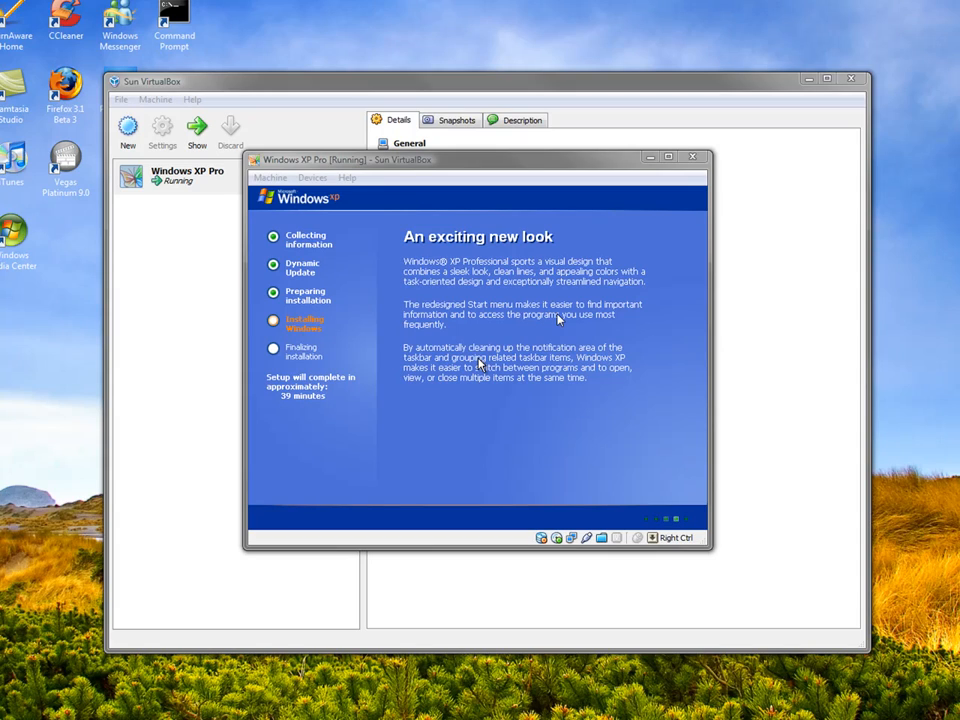
mouse_move(284, 402)
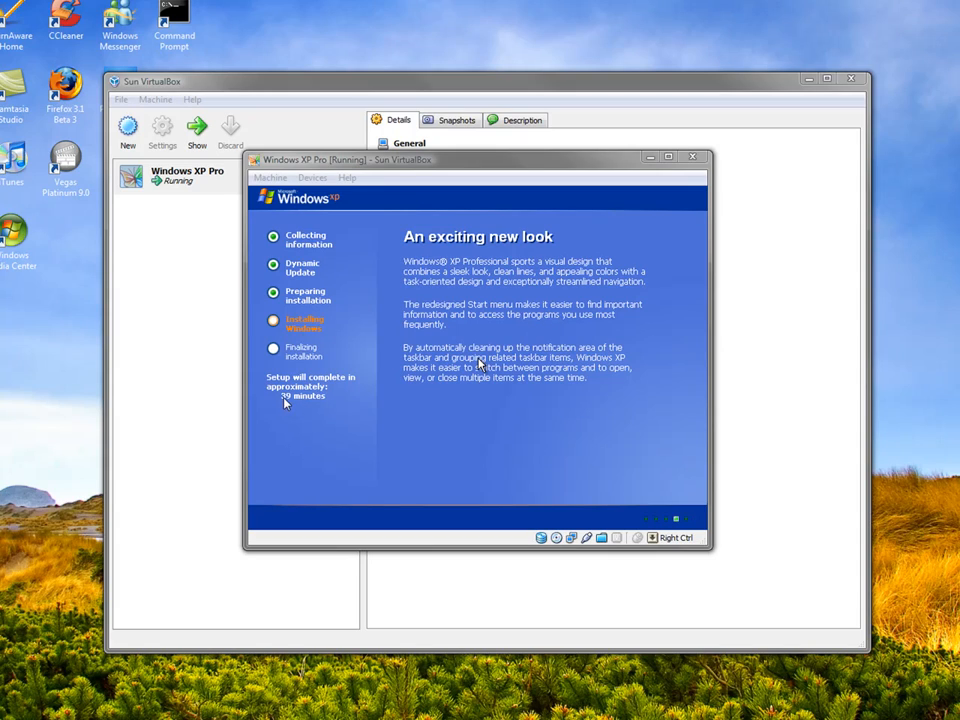
mouse_move(432, 392)
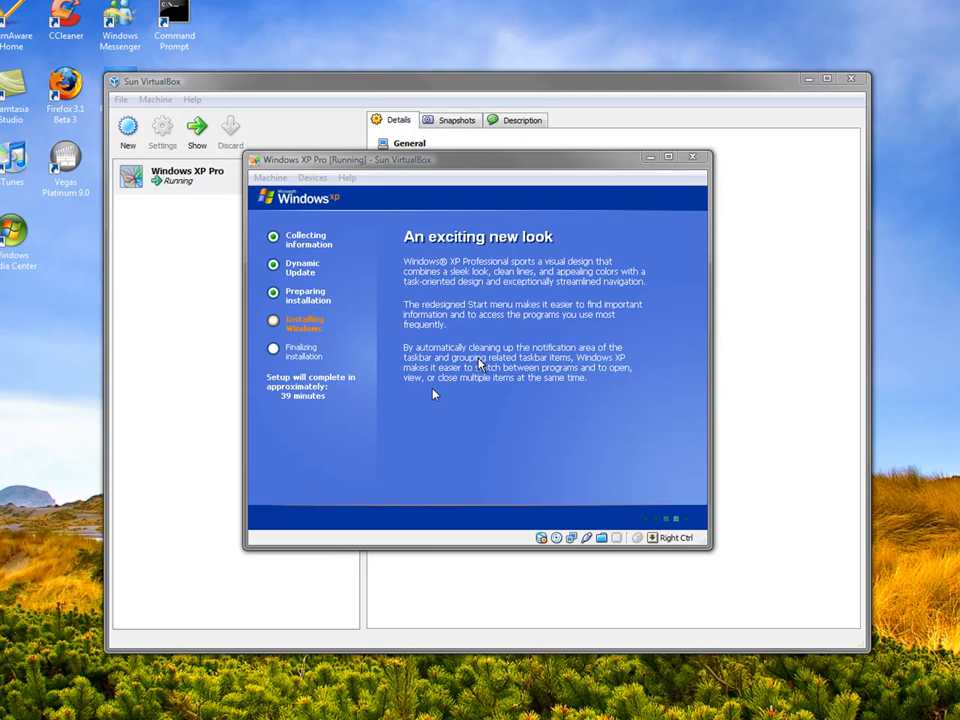
mouse_move(632, 380)
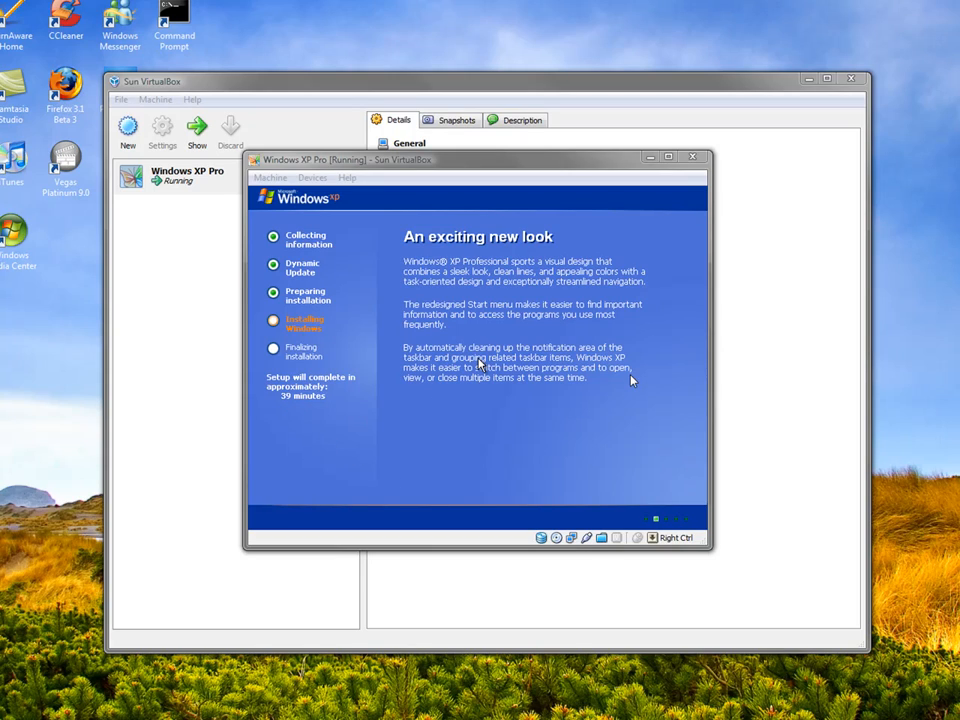